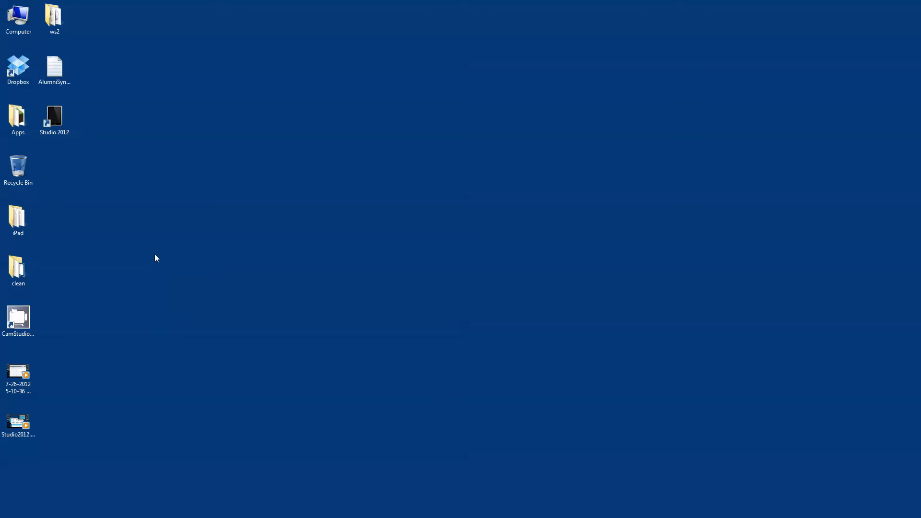
mouse_move(149, 250)
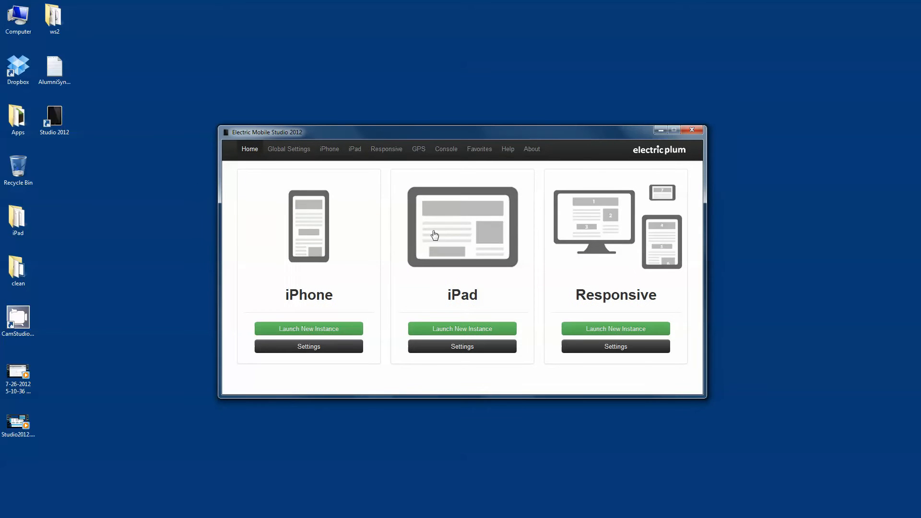
mouse_move(469, 325)
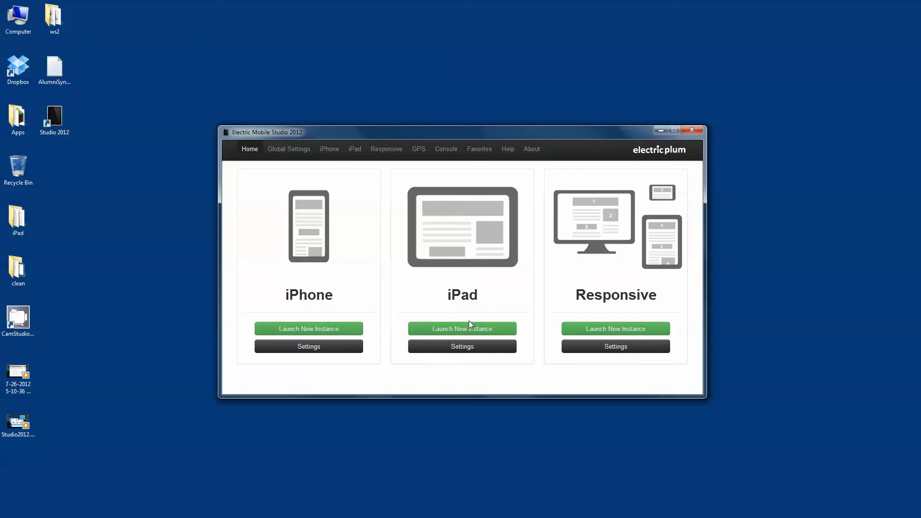
mouse_move(415, 385)
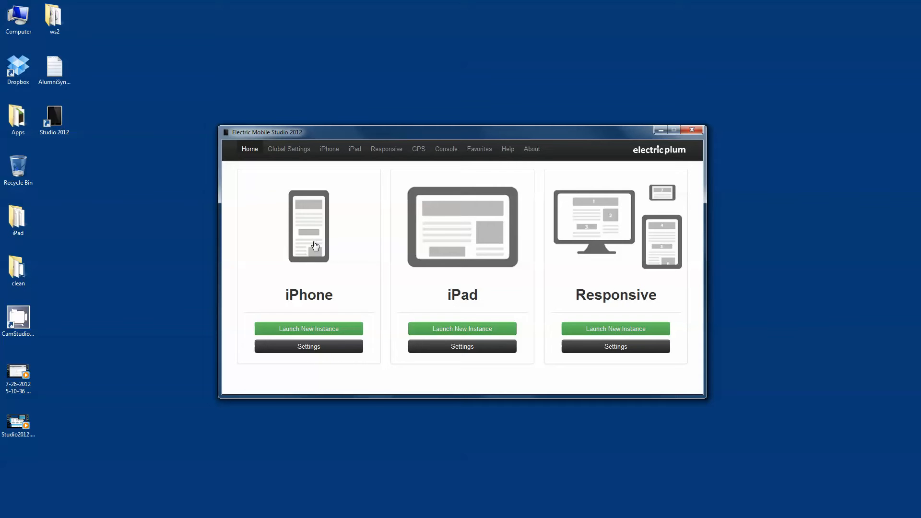
mouse_move(316, 231)
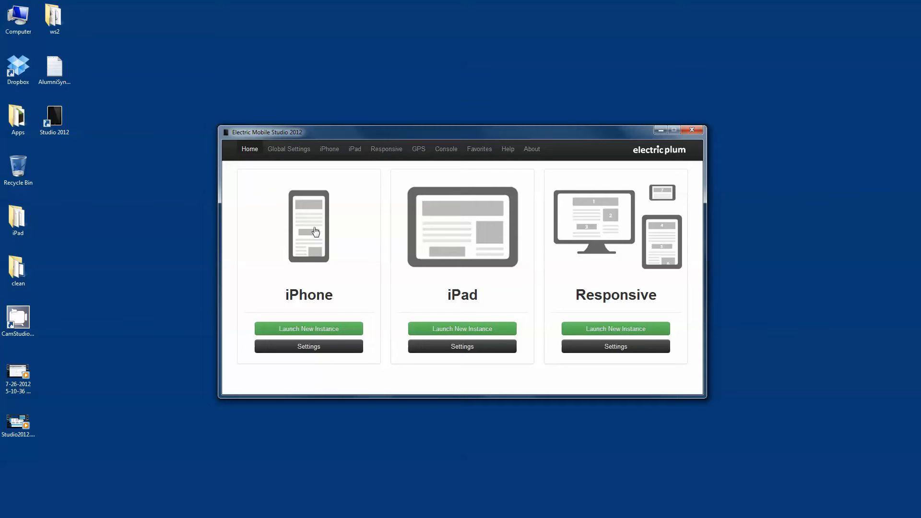
Launch new iPhone and iPad simulator instances
click(308, 328)
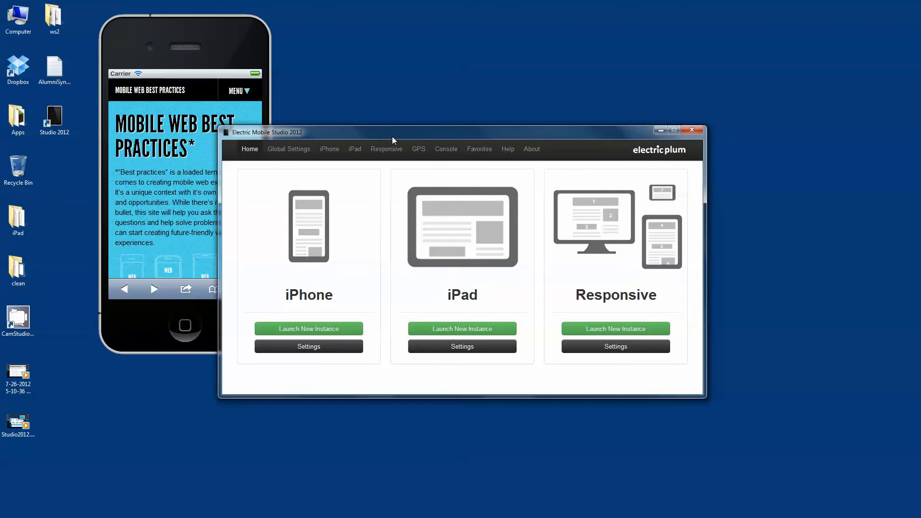
click(461, 328)
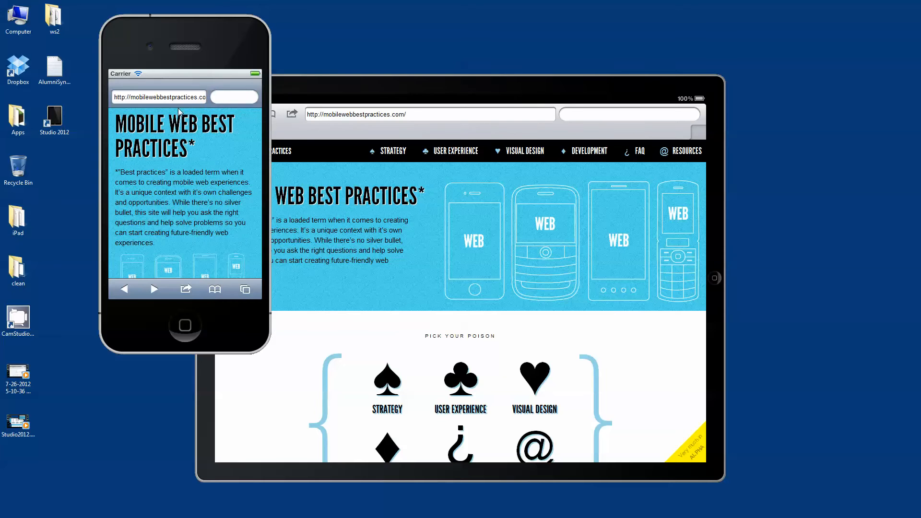
Load google.com in both the iPhone and iPad simulators' address bars
click(158, 96)
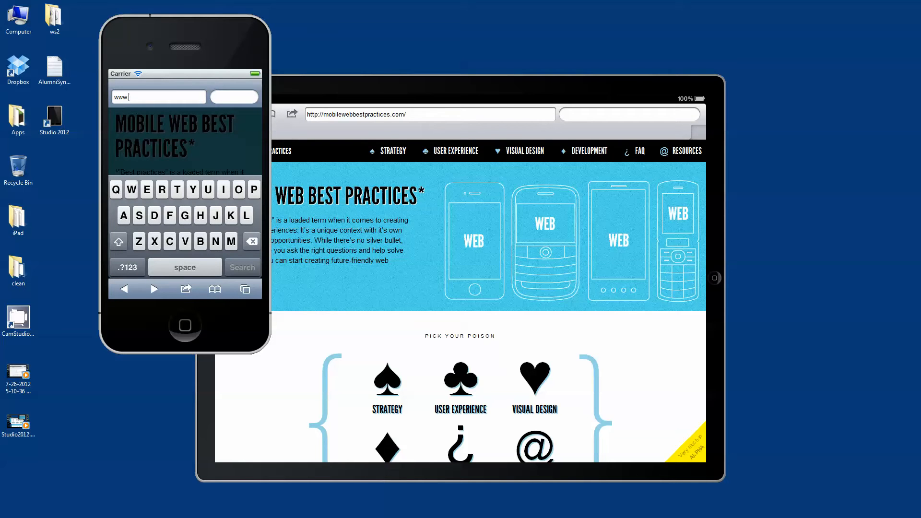
text(google.c)
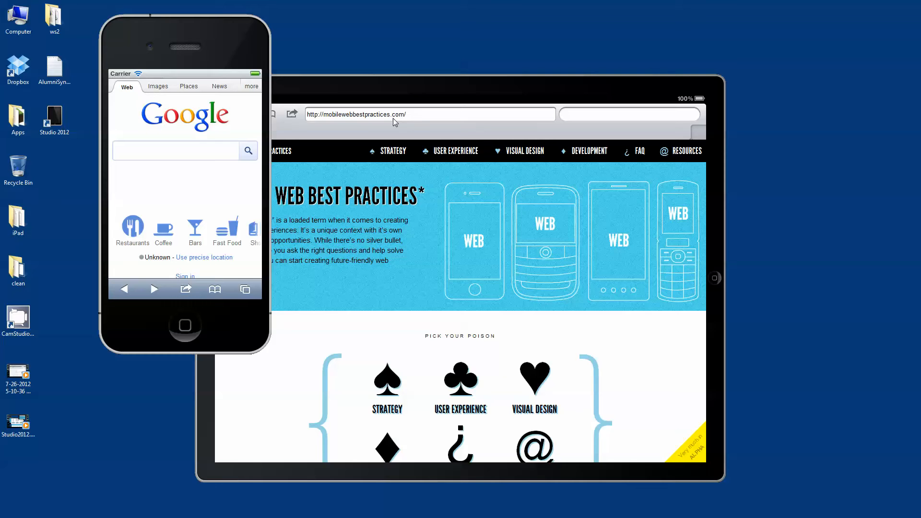
click(428, 115)
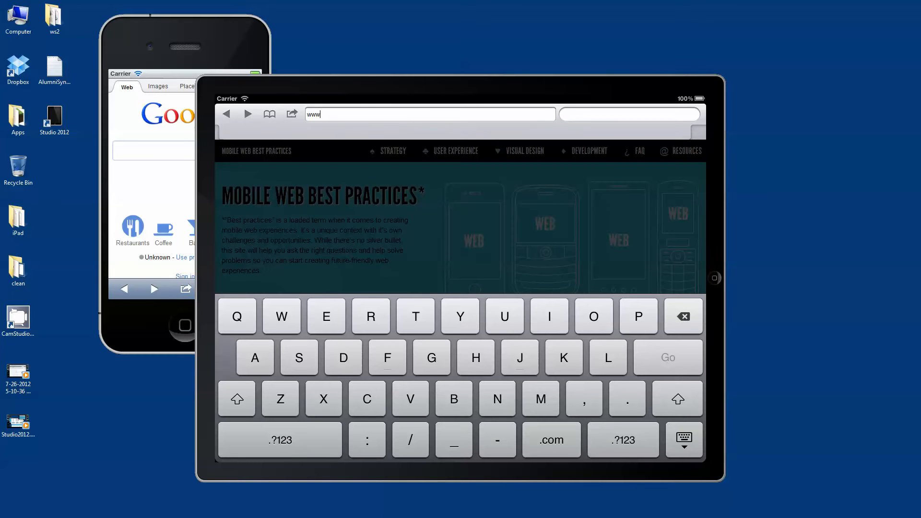
text(google)
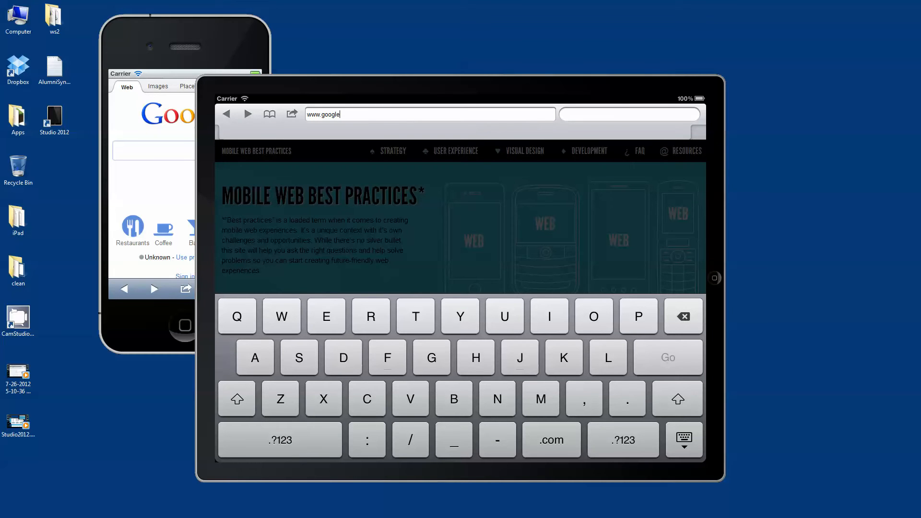
click(550, 440)
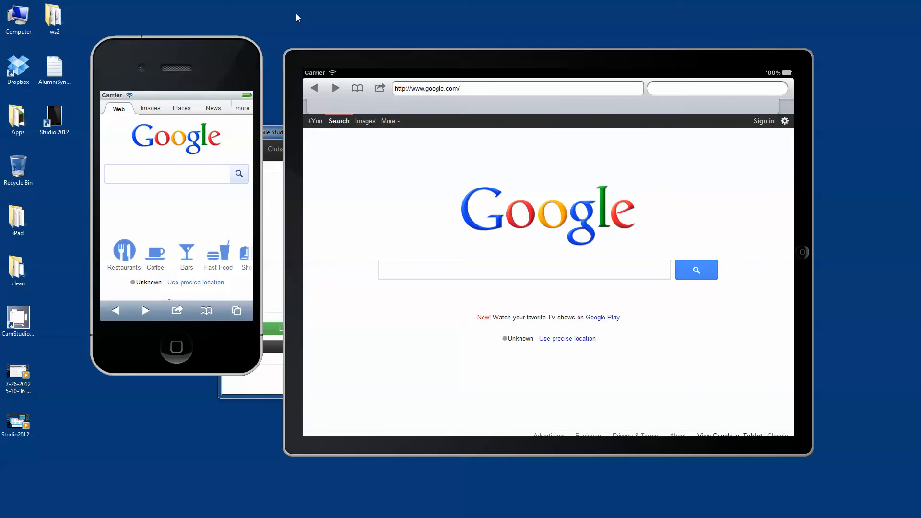
mouse_move(428, 65)
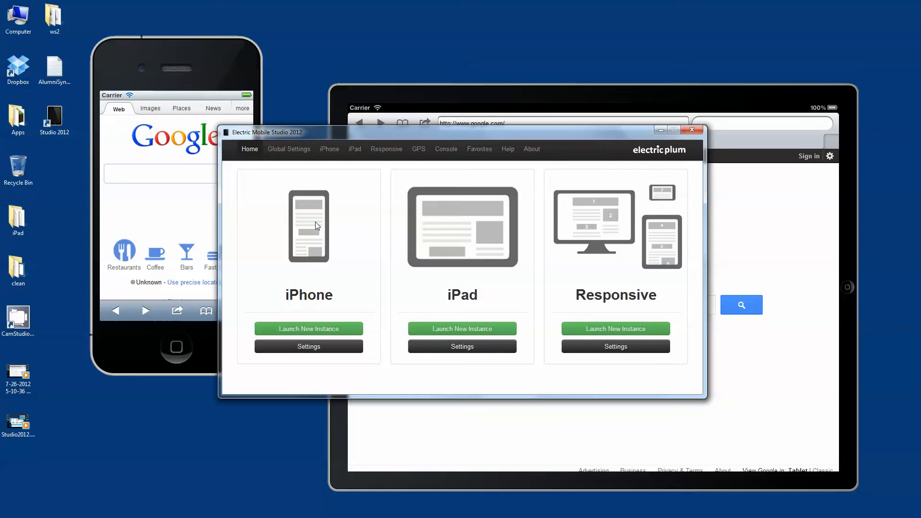
View the Responsive simulator settings, glance at the iPad settings, and reach the Add Custom Resolution form
click(308, 328)
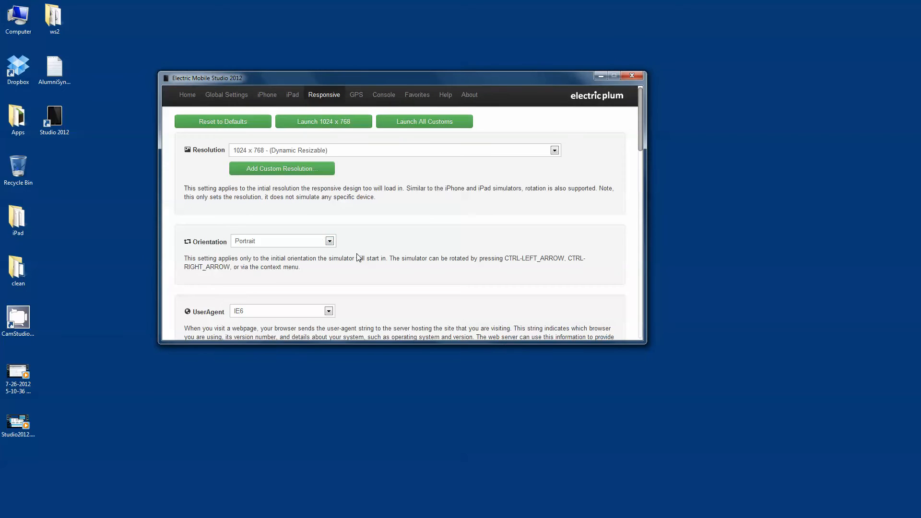
click(283, 241)
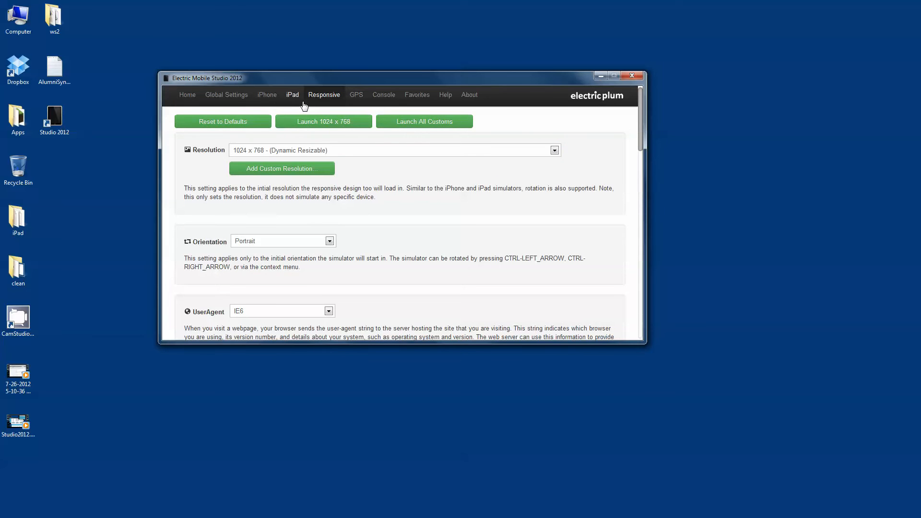
click(291, 95)
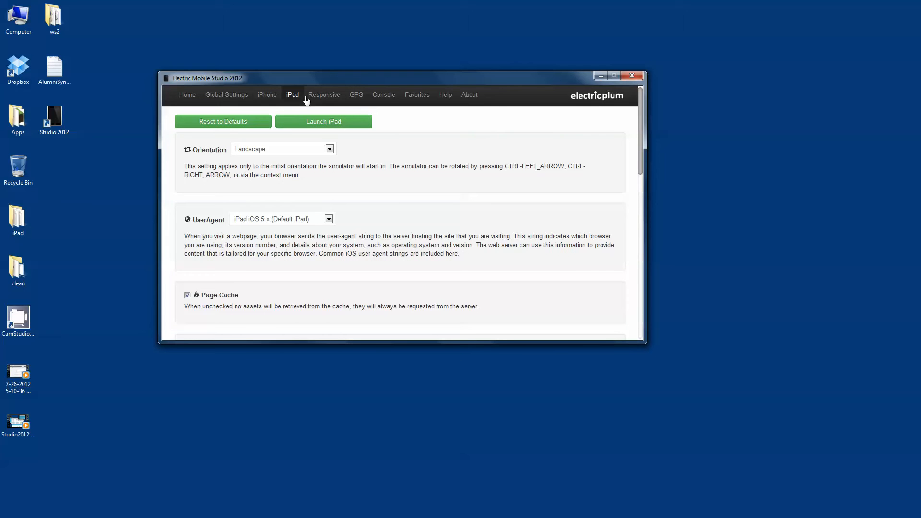
click(323, 95)
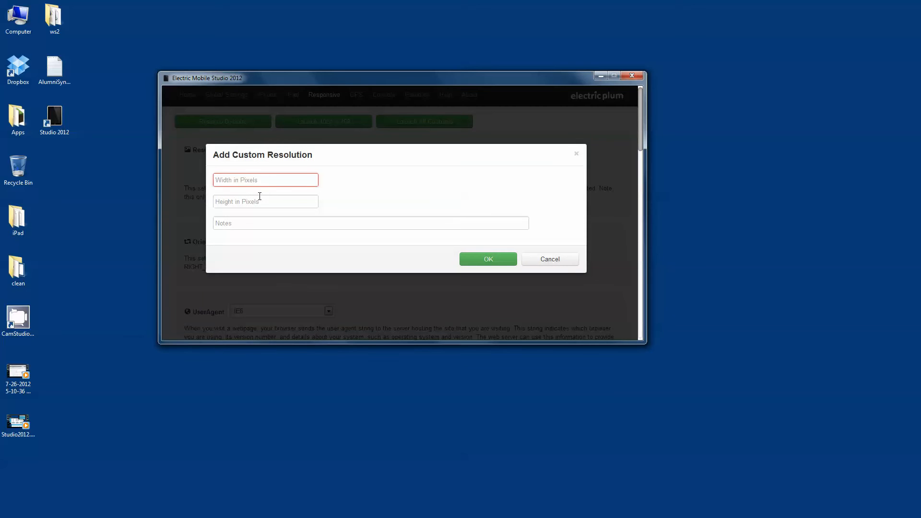
Add an 800 × 400 custom resolution and launch a responsive simulator at that size
text(800)
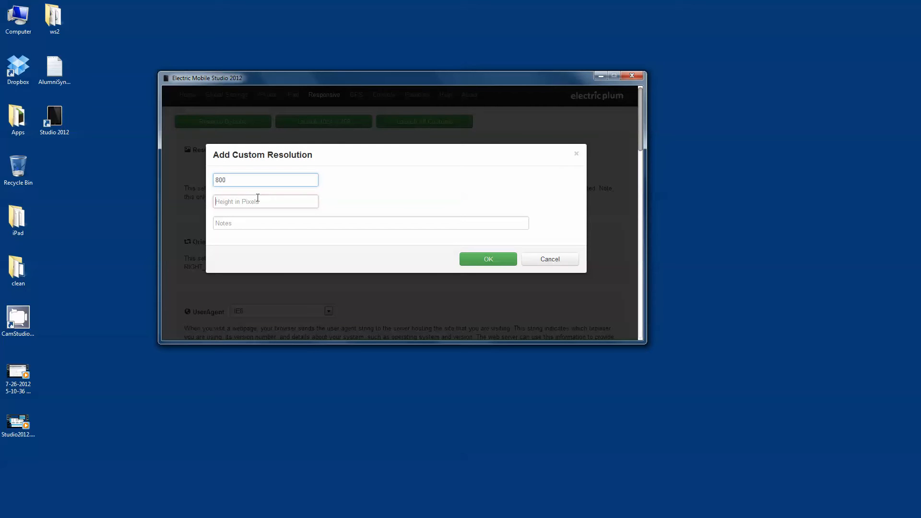
text(400)
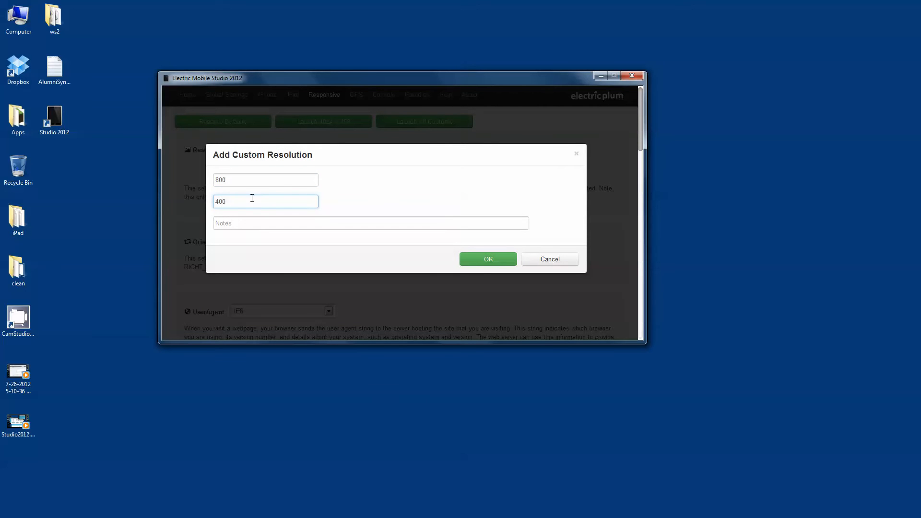
click(487, 258)
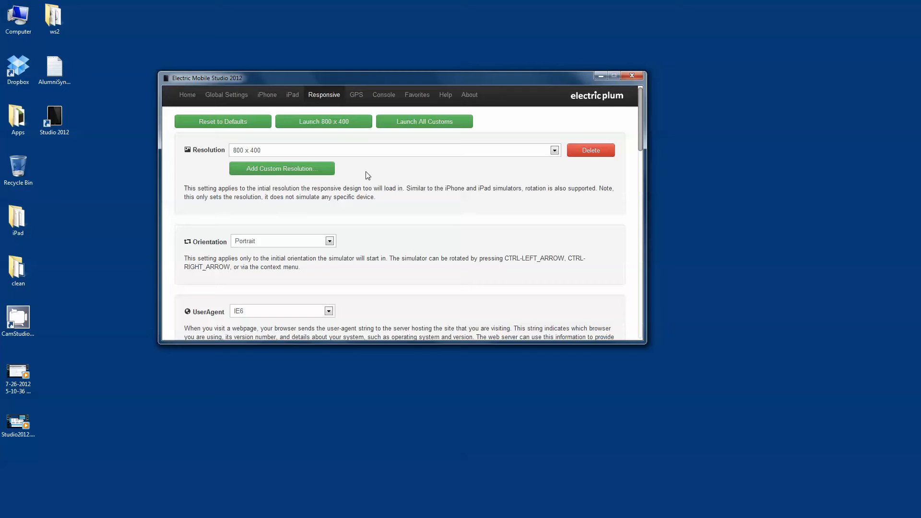
click(323, 121)
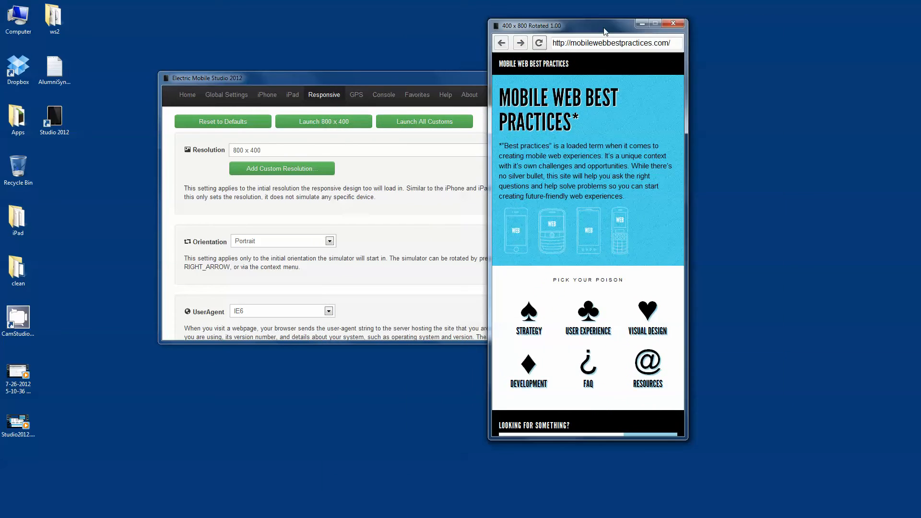
Launch responsive simulators at 380 × 460 and 1024 × 600 from the Resolution dropdown
click(552, 149)
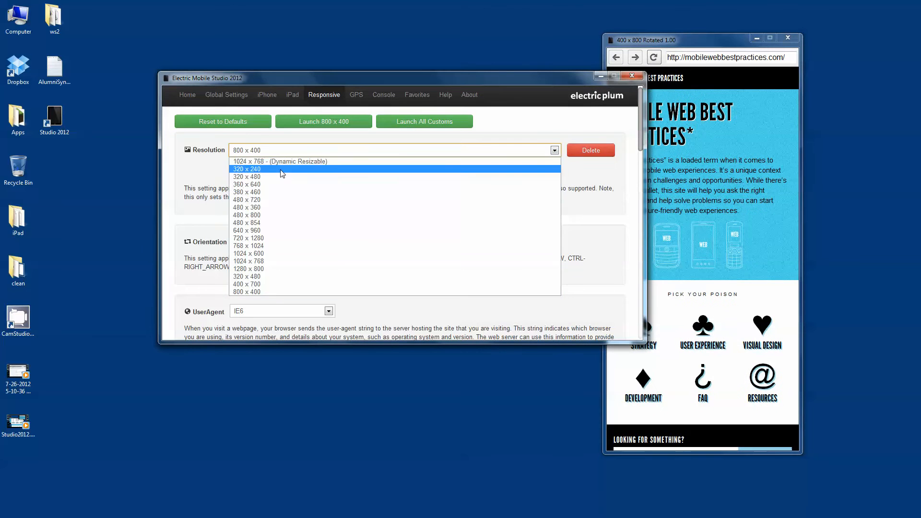
click(247, 192)
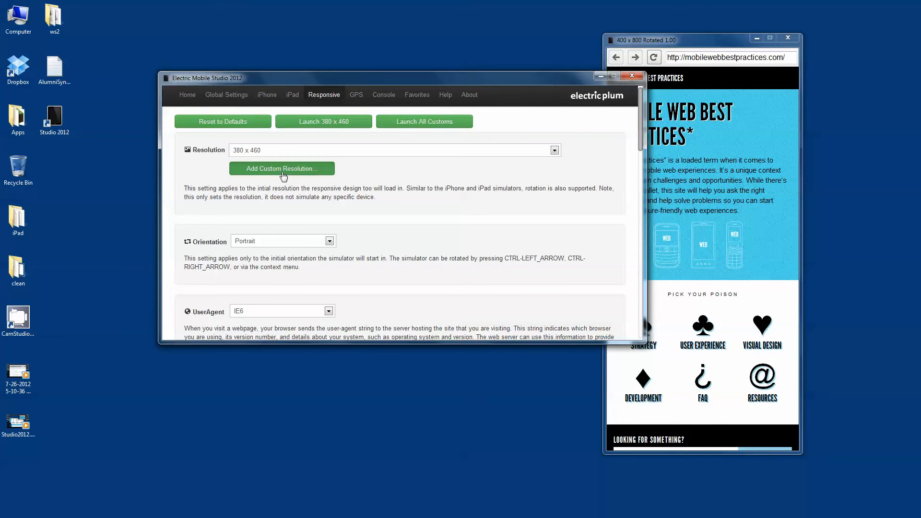
click(323, 122)
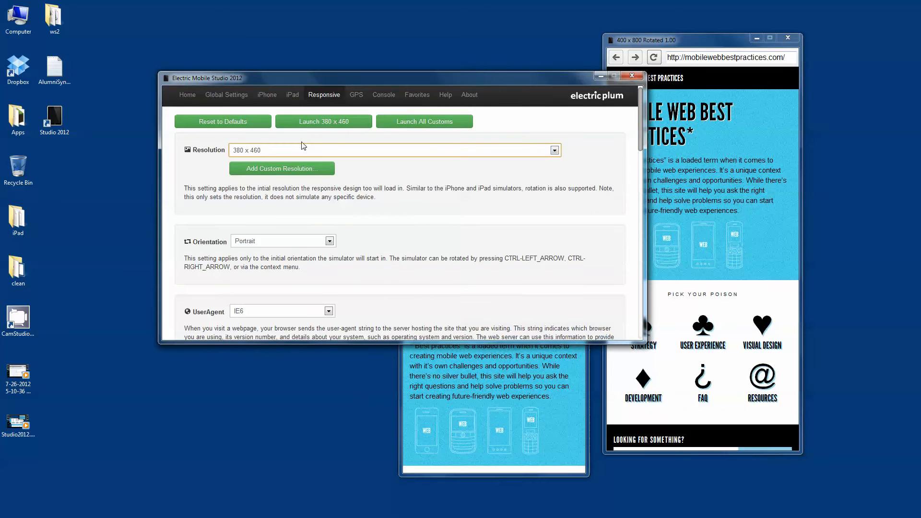
click(553, 150)
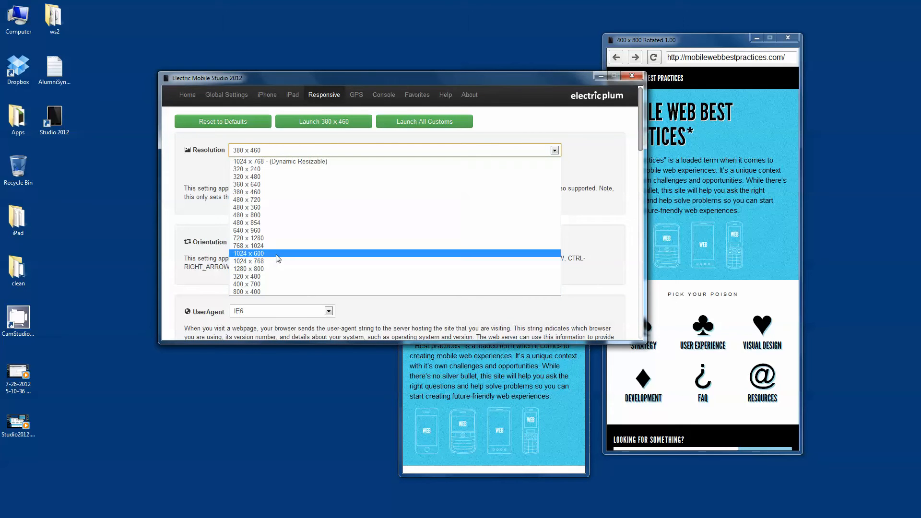
click(248, 253)
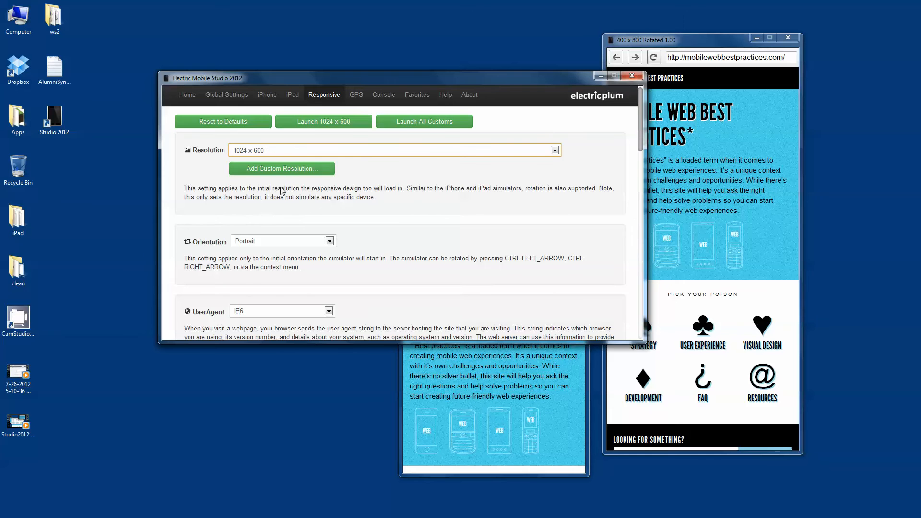
click(323, 122)
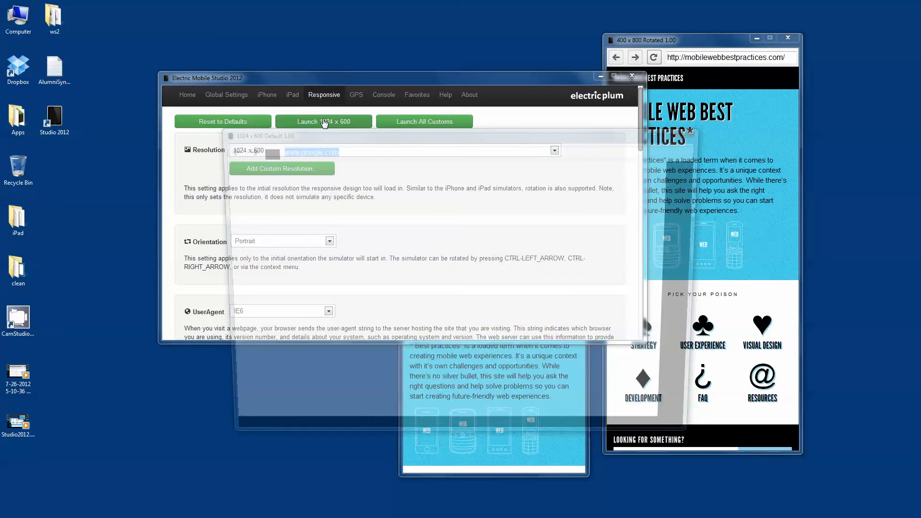
click(324, 121)
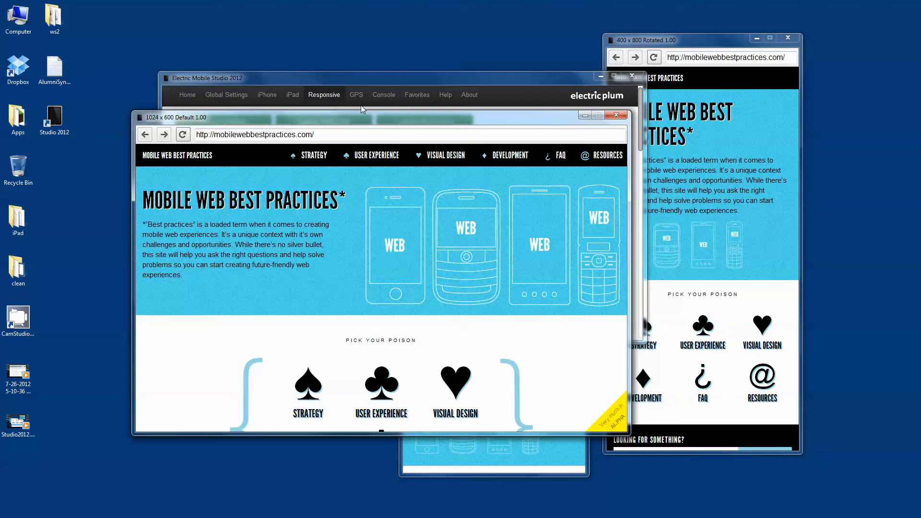
mouse_move(421, 112)
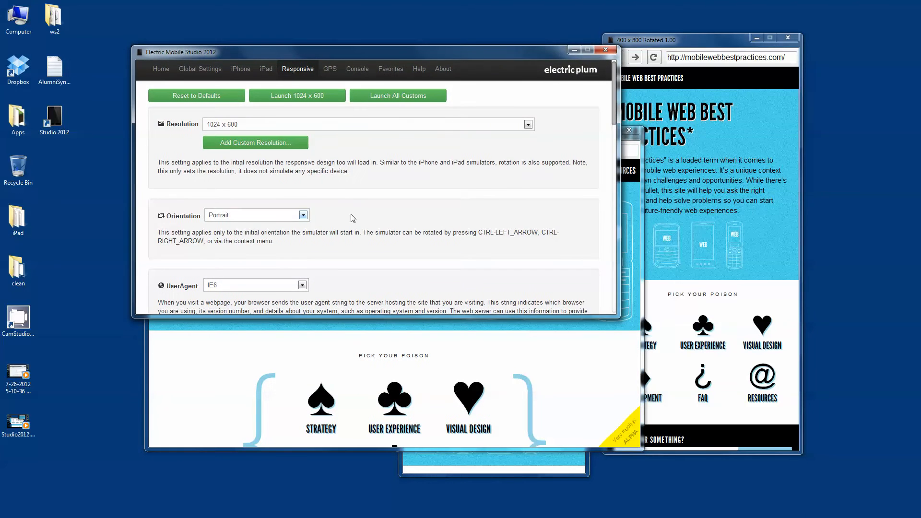
click(302, 225)
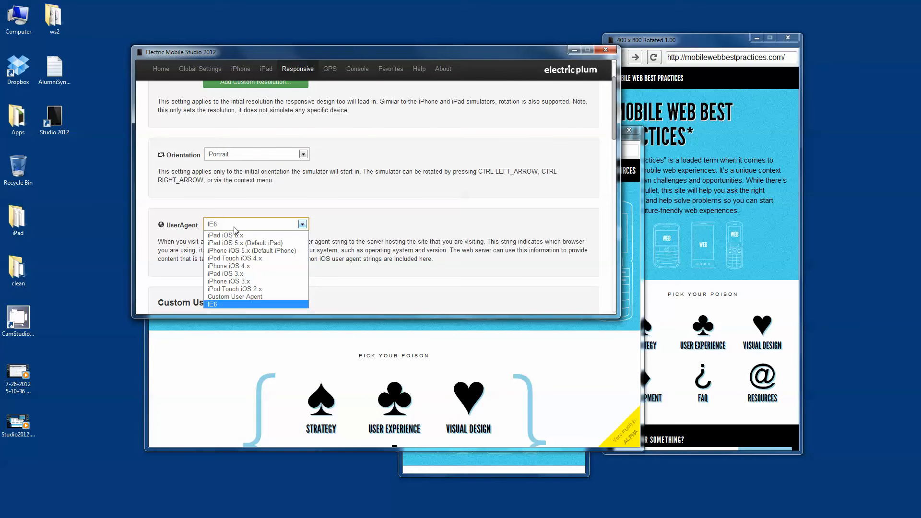
click(228, 304)
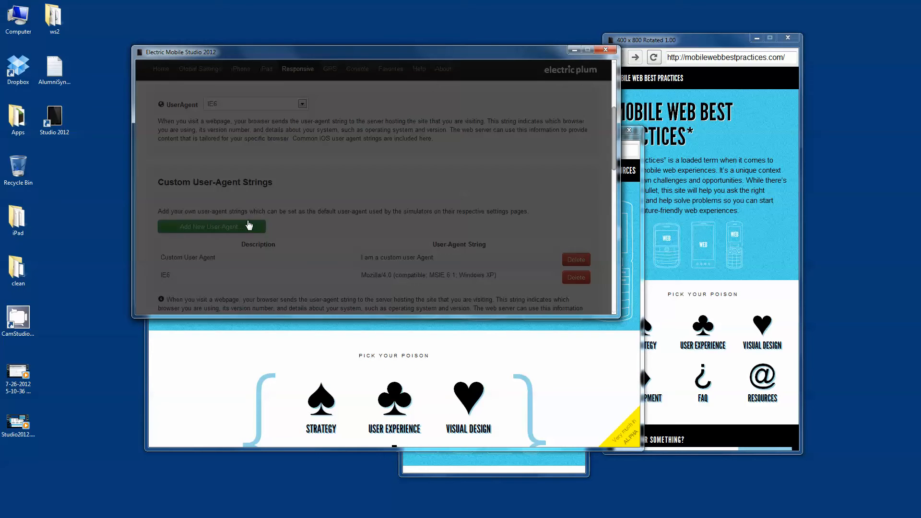
scroll(down, 3)
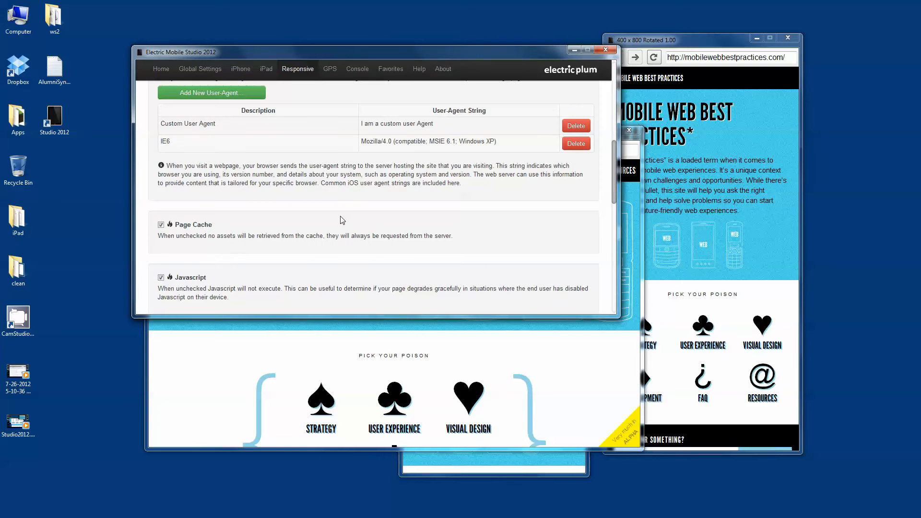
scroll(down, 3)
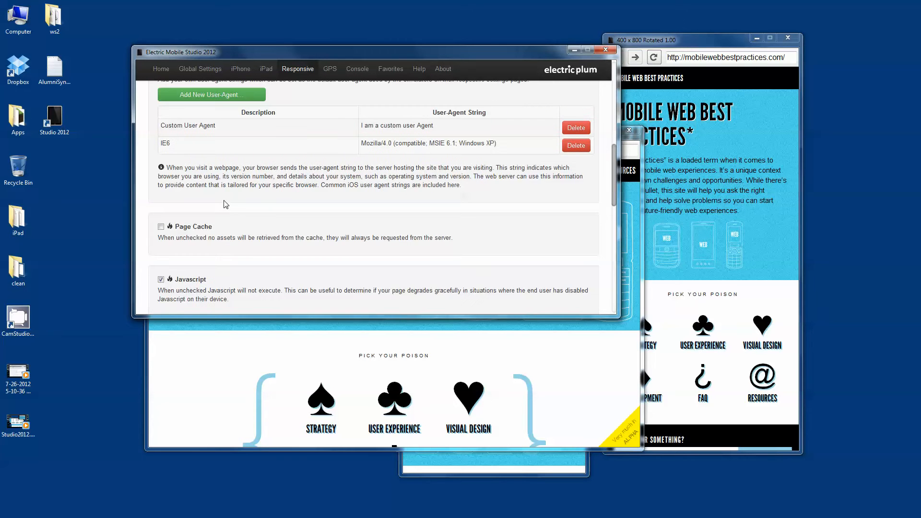
scroll(down, 3)
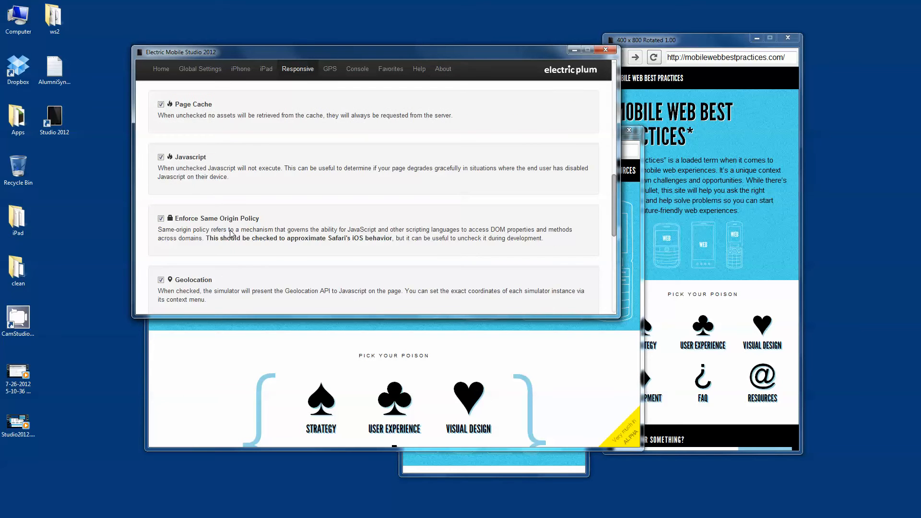
scroll(down, 3)
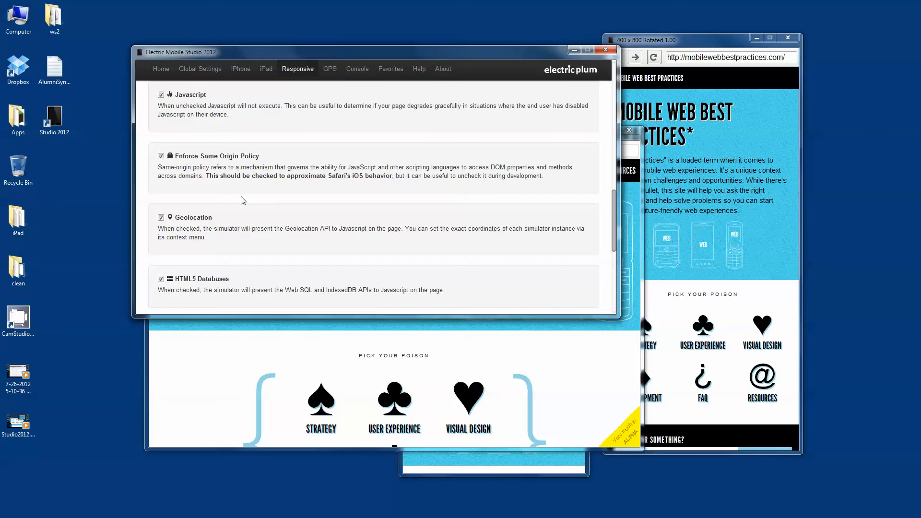
mouse_move(234, 213)
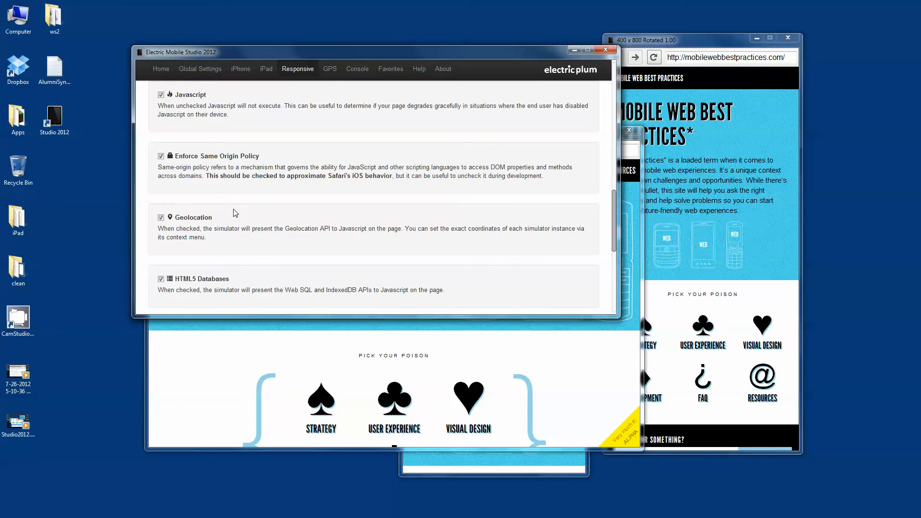
scroll(down, 3)
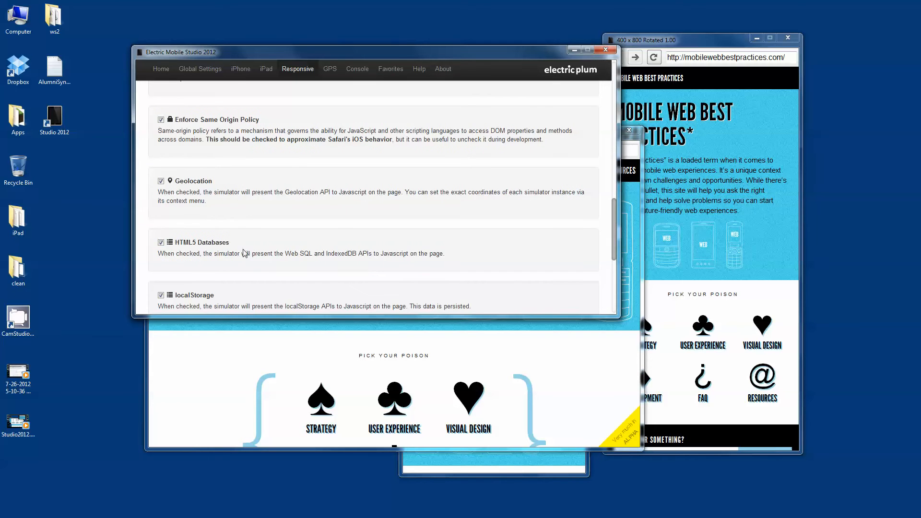
scroll(down, 3)
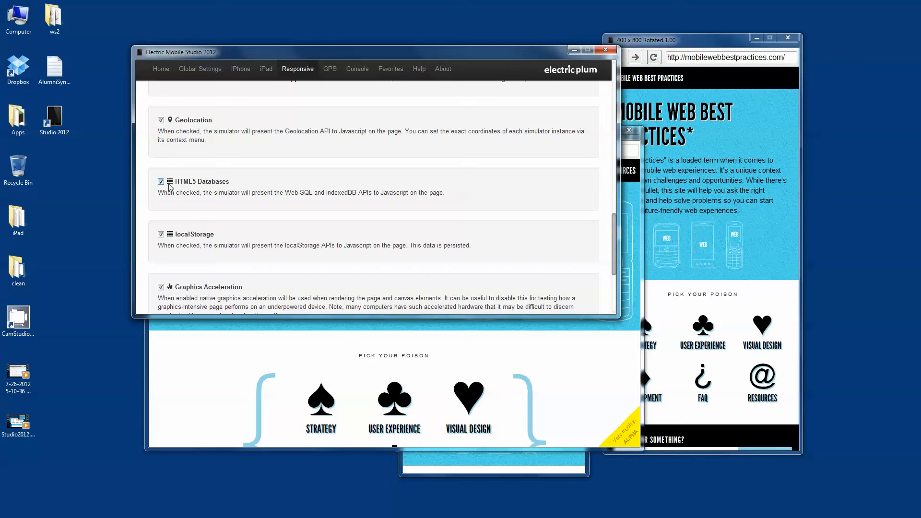
mouse_move(277, 201)
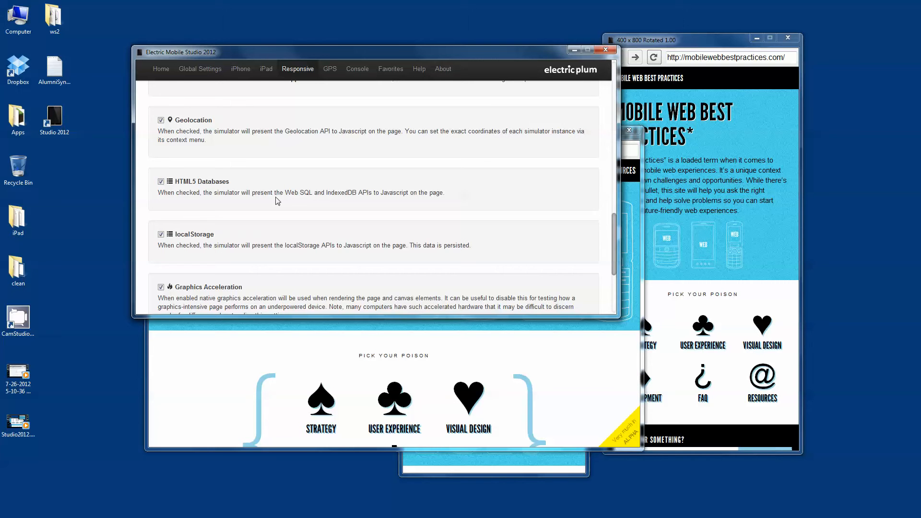
scroll(down, 3)
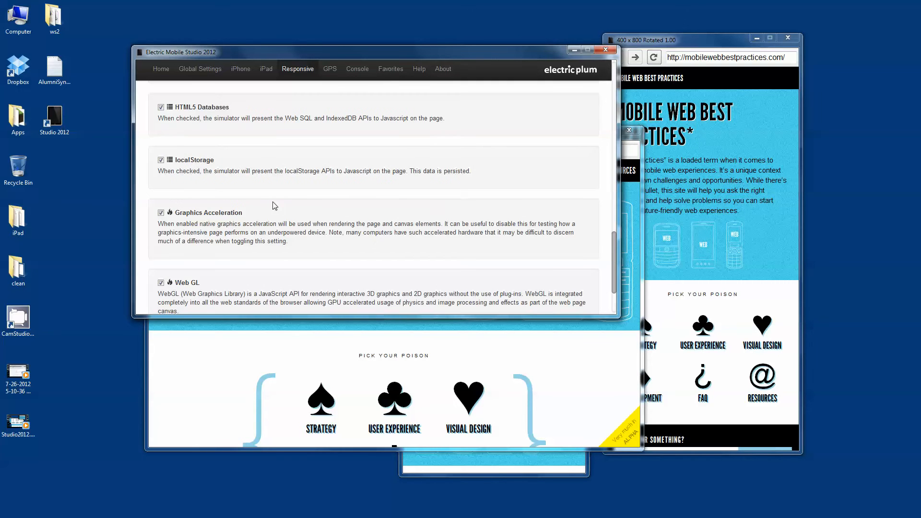
scroll(down, 3)
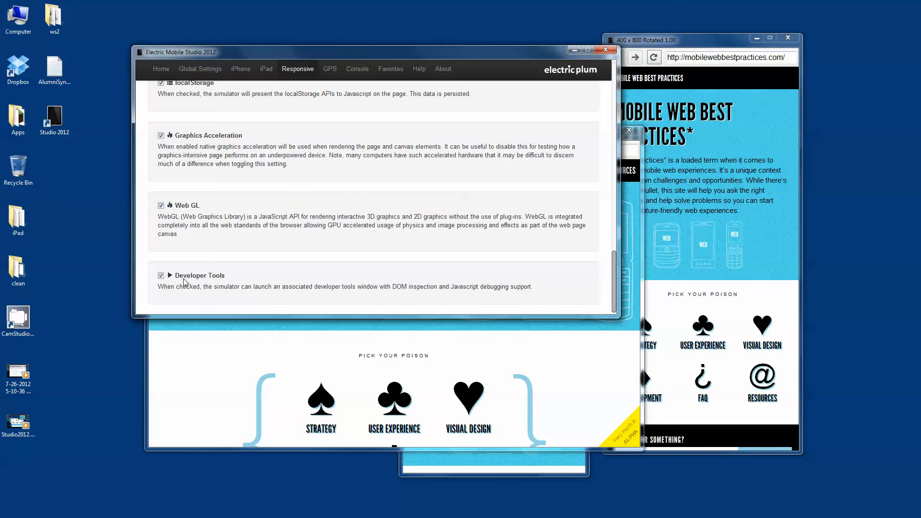
mouse_move(355, 230)
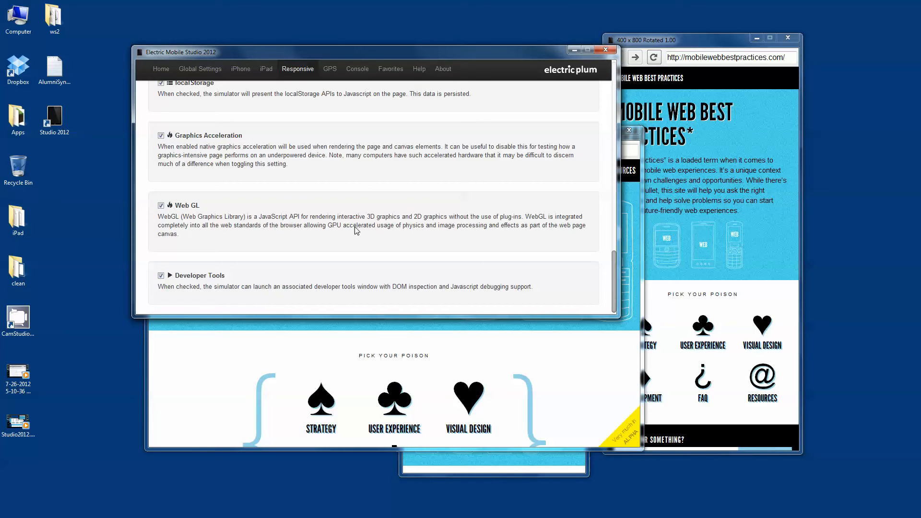
mouse_move(316, 192)
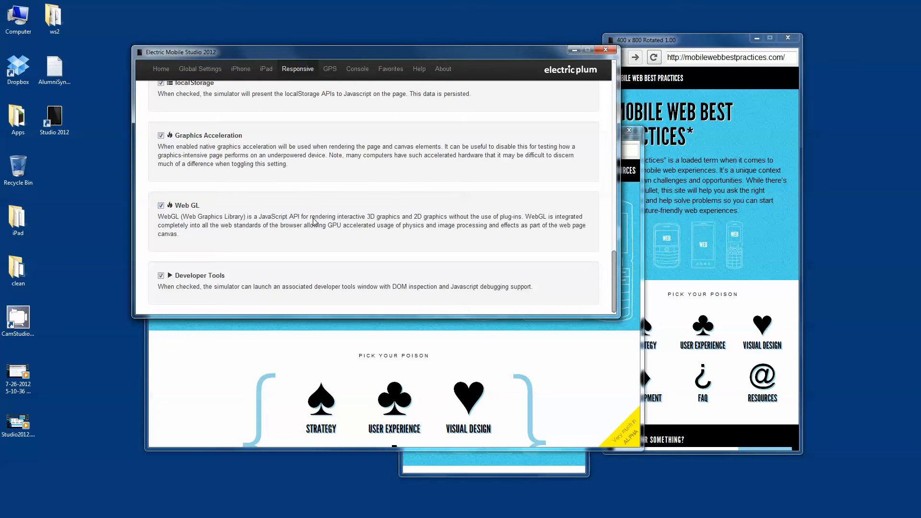
mouse_move(436, 51)
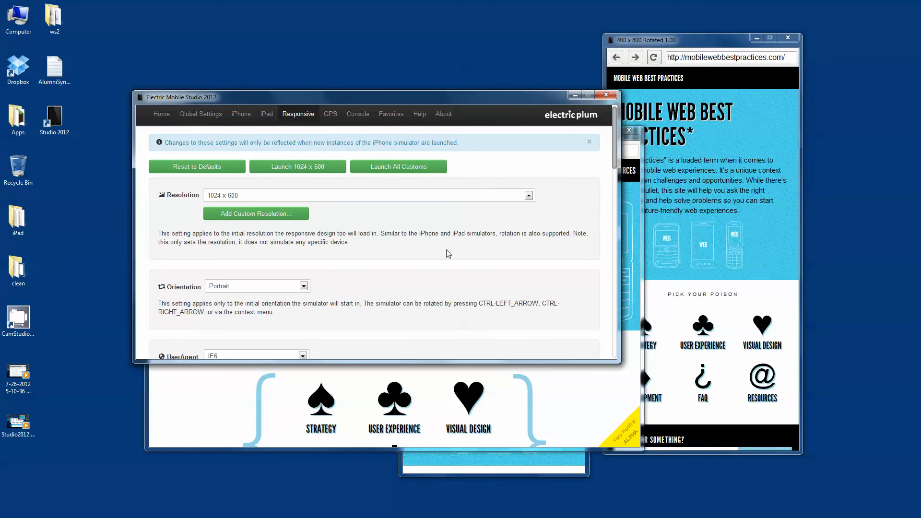
click(298, 166)
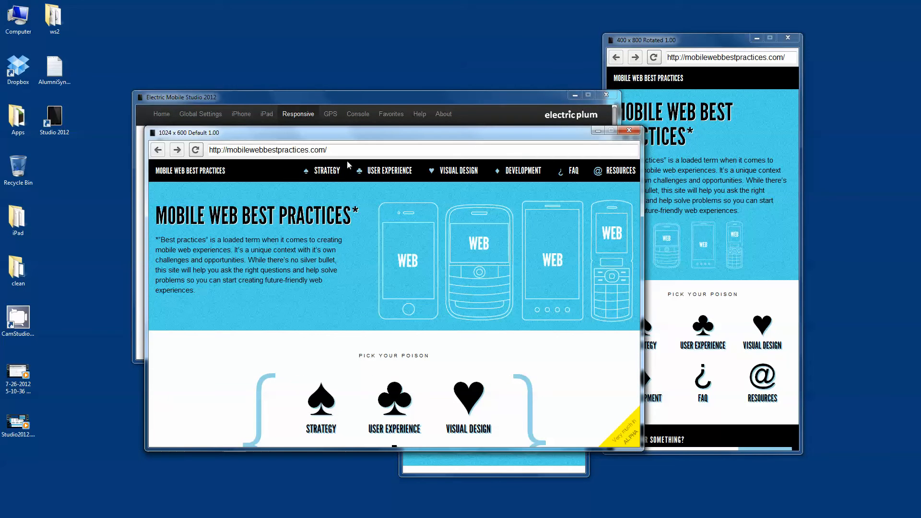
click(297, 113)
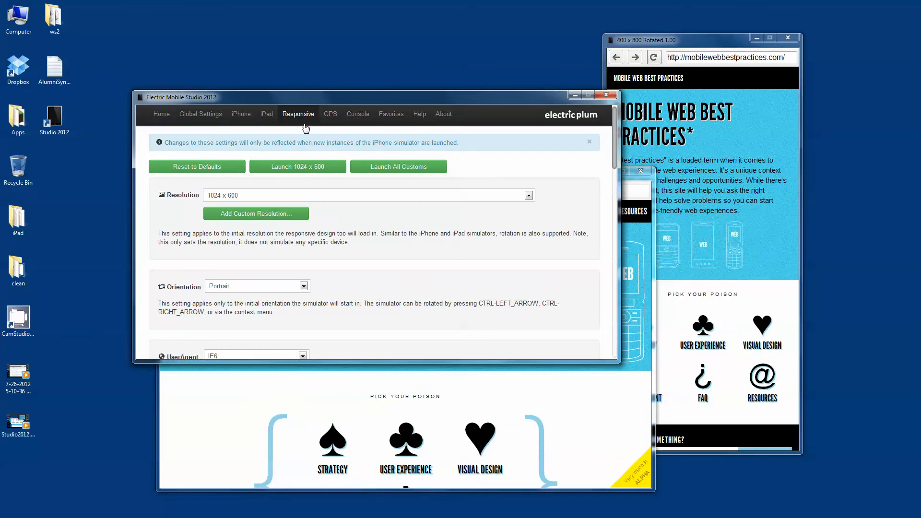
click(528, 195)
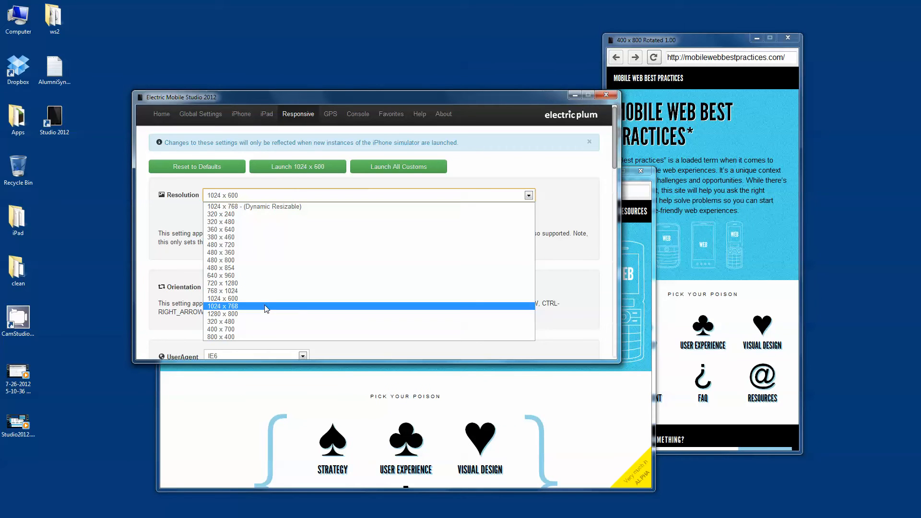
click(222, 306)
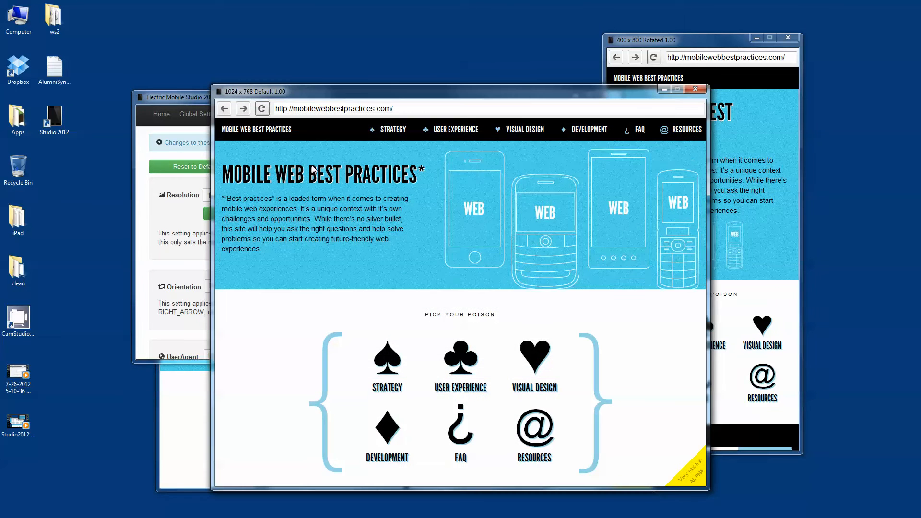
text(www.google.com/)
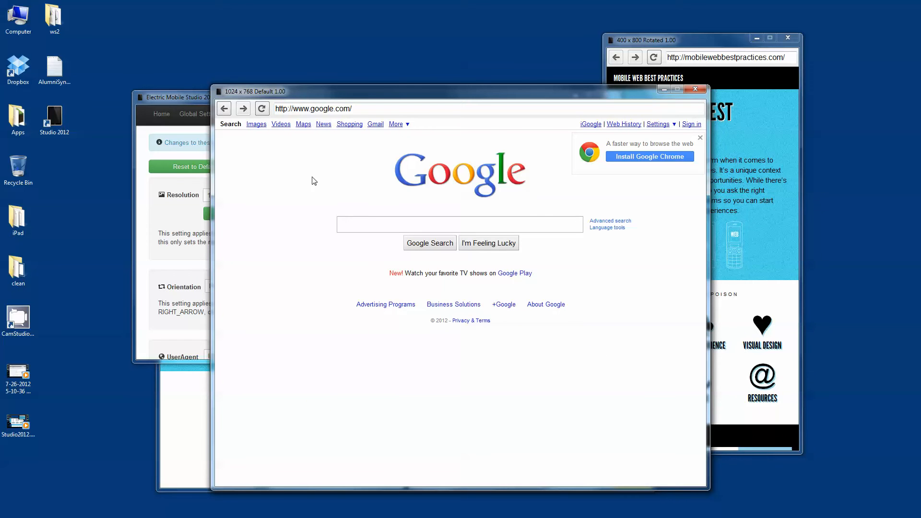
mouse_move(305, 162)
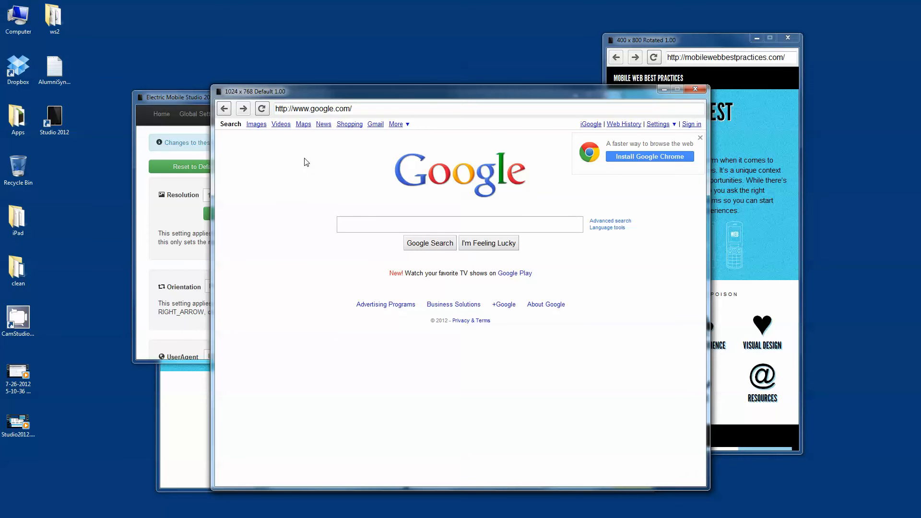
Set the simulator's user agent to iPad iOS 6.x from its quick settings
click(413, 180)
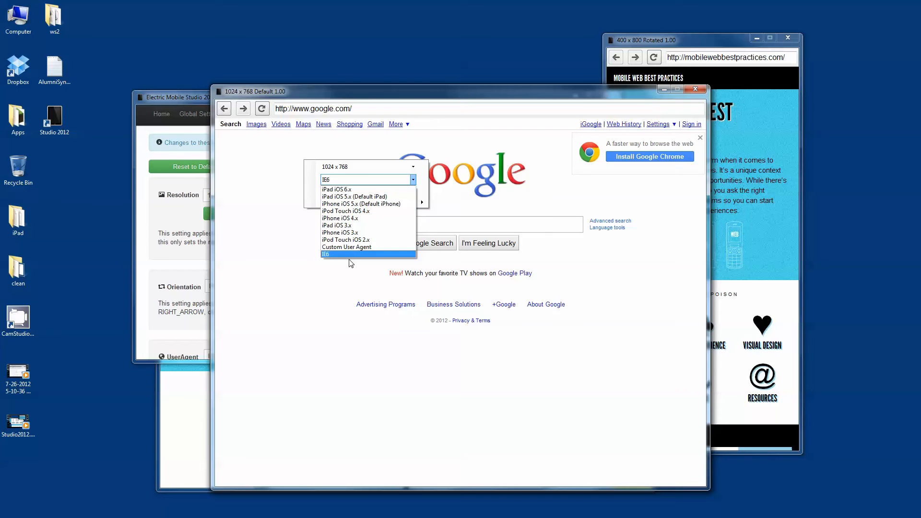
click(325, 254)
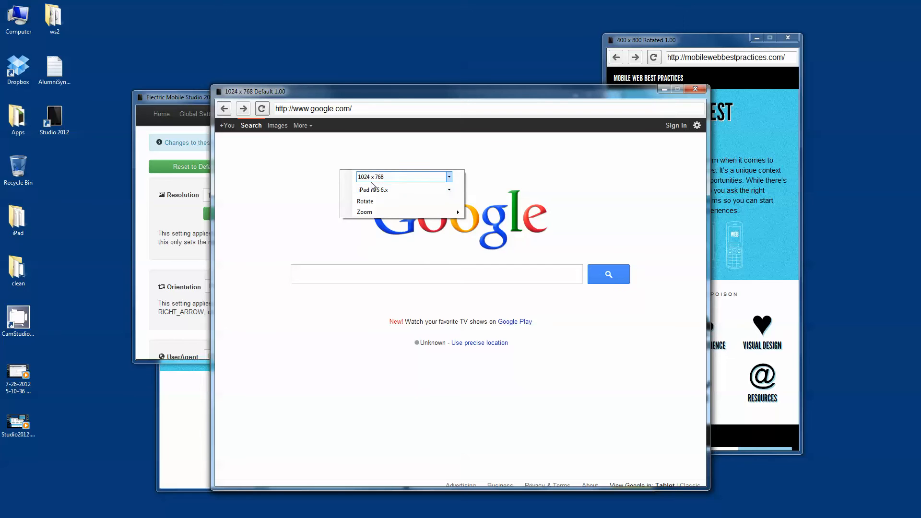
click(404, 190)
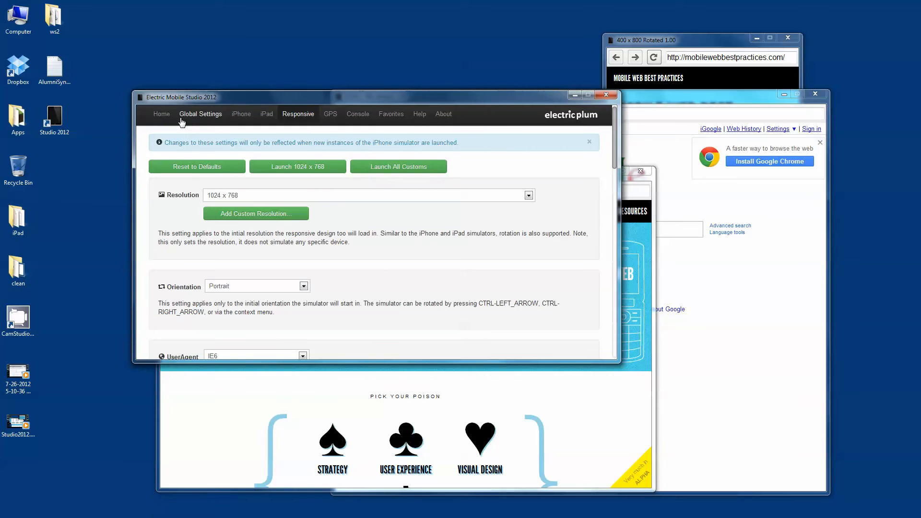
click(161, 113)
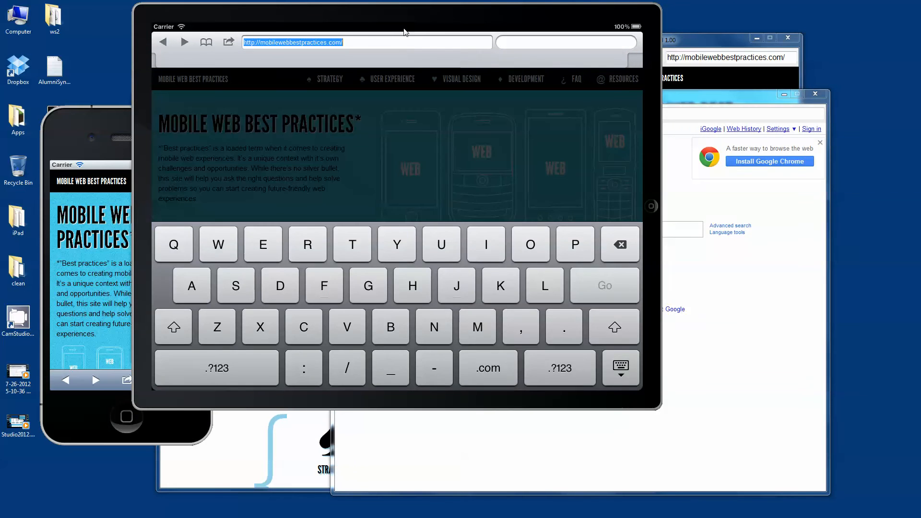
mouse_move(414, 57)
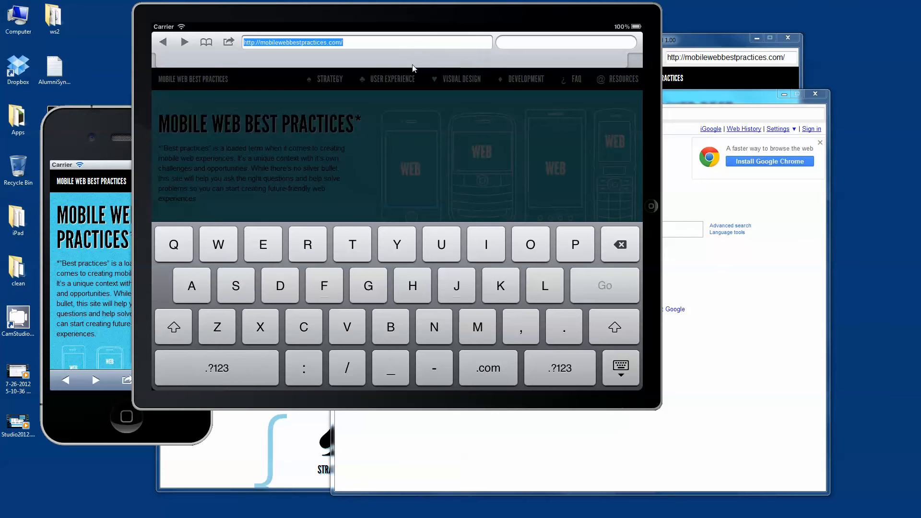
text(www)
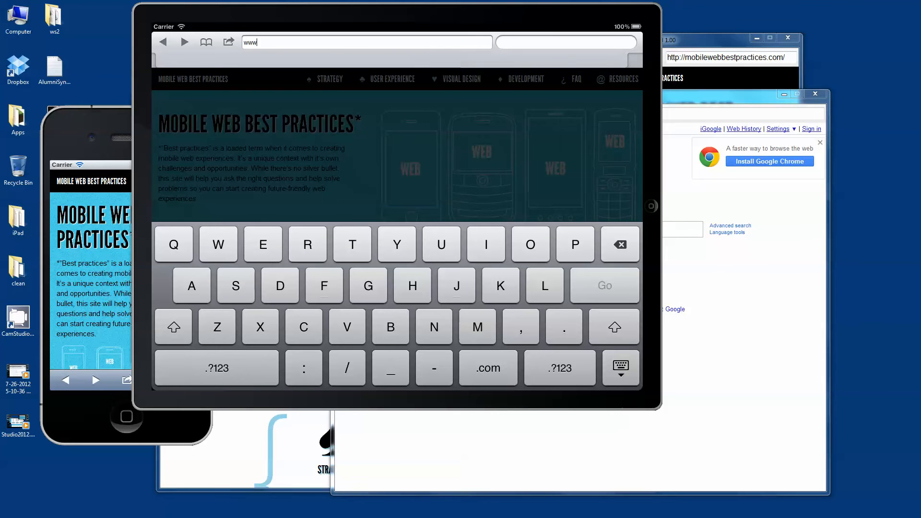
text(google)
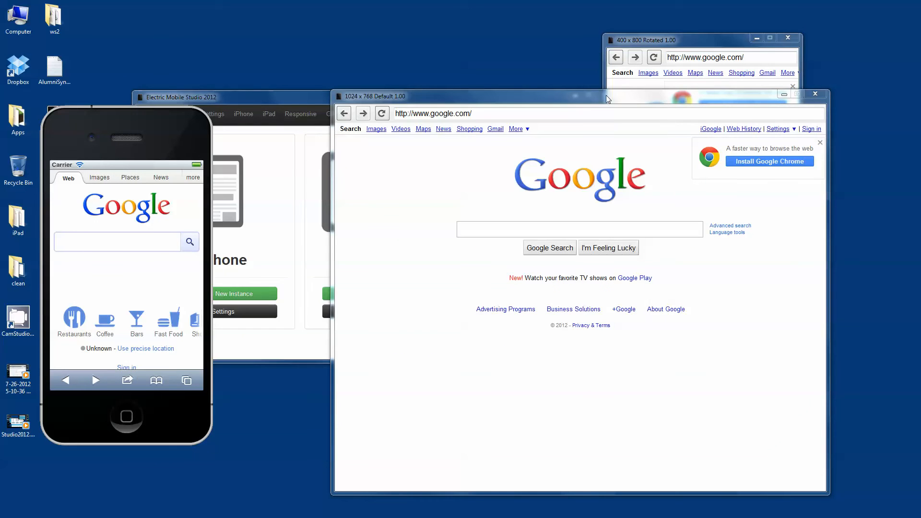
mouse_move(578, 95)
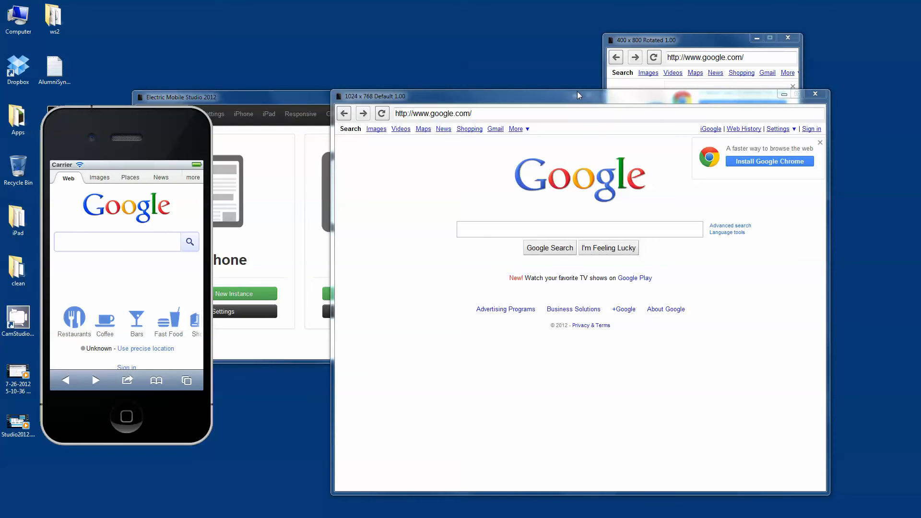
mouse_move(566, 85)
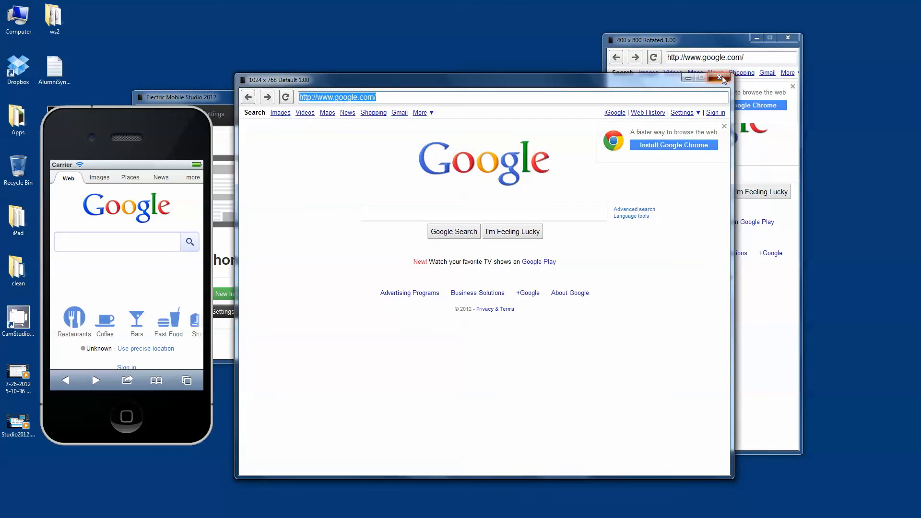
Close the responsive simulators and review the Auto-Refresh Directories in Global Settings
click(722, 79)
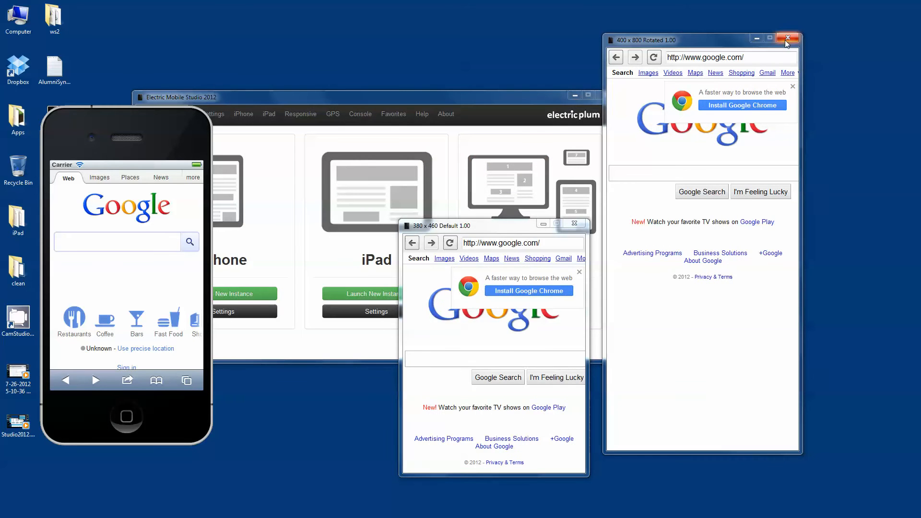
click(788, 38)
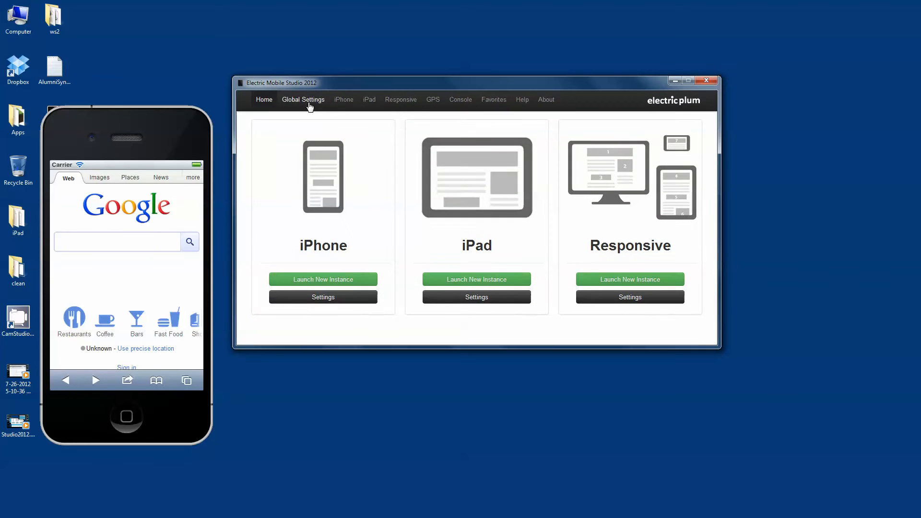
click(303, 99)
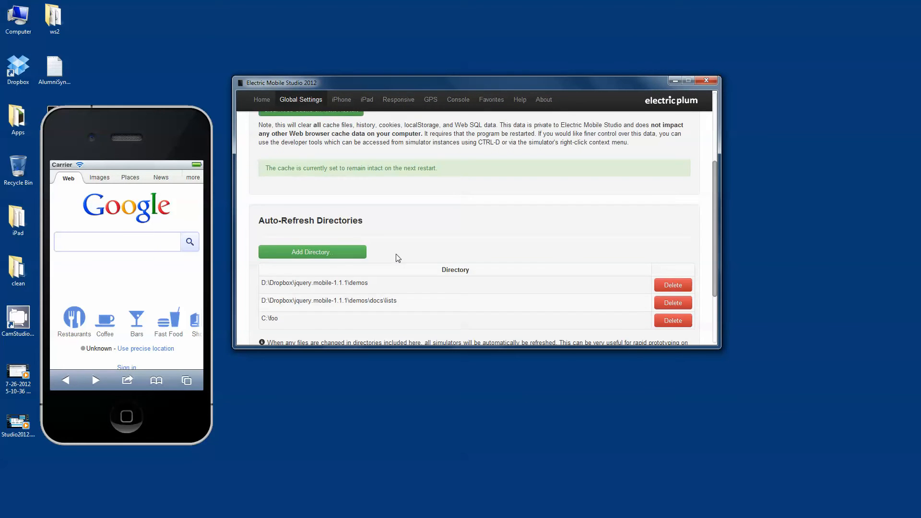
scroll(down, 3)
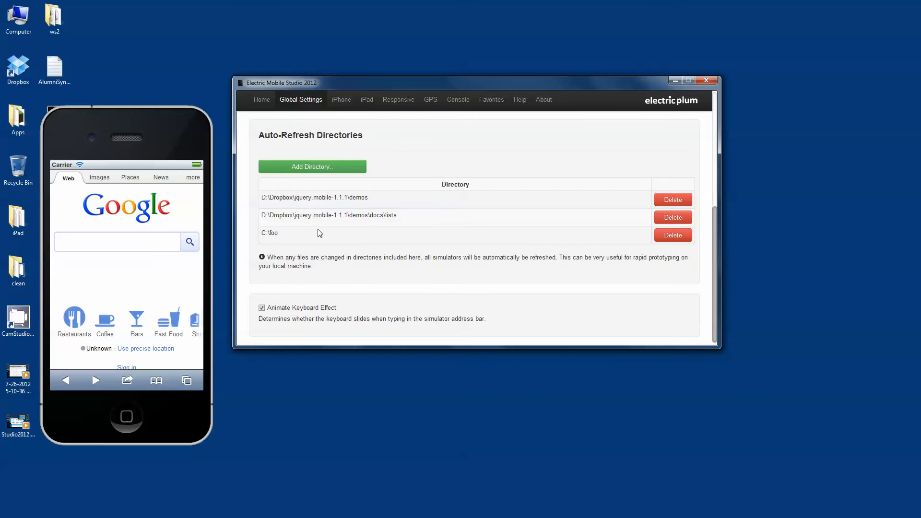
mouse_move(299, 232)
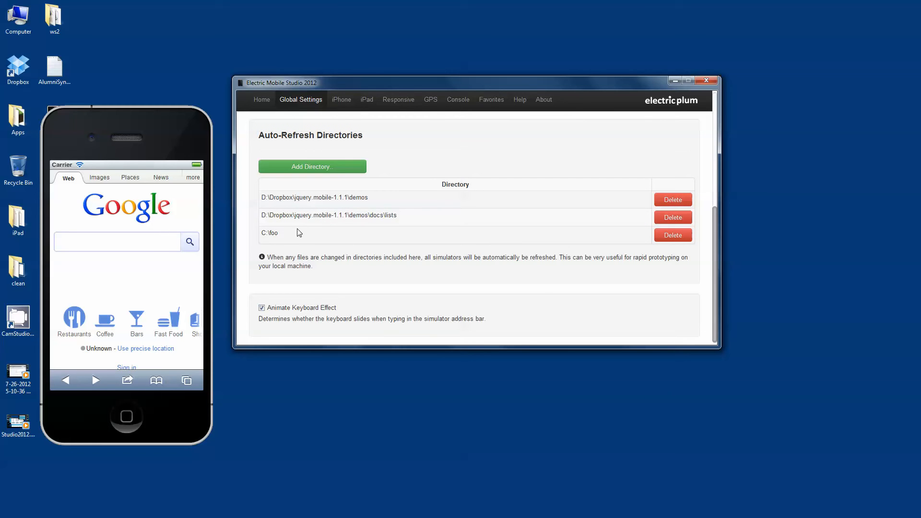
mouse_move(296, 243)
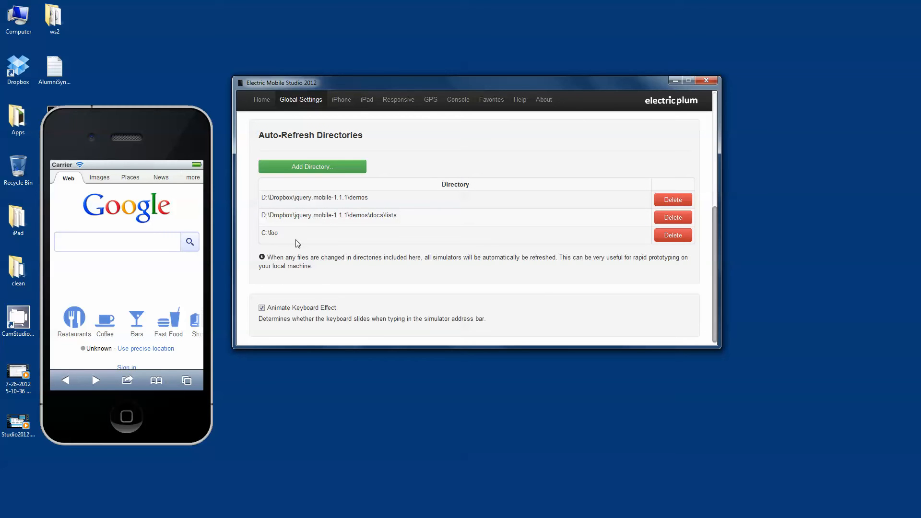
mouse_move(304, 235)
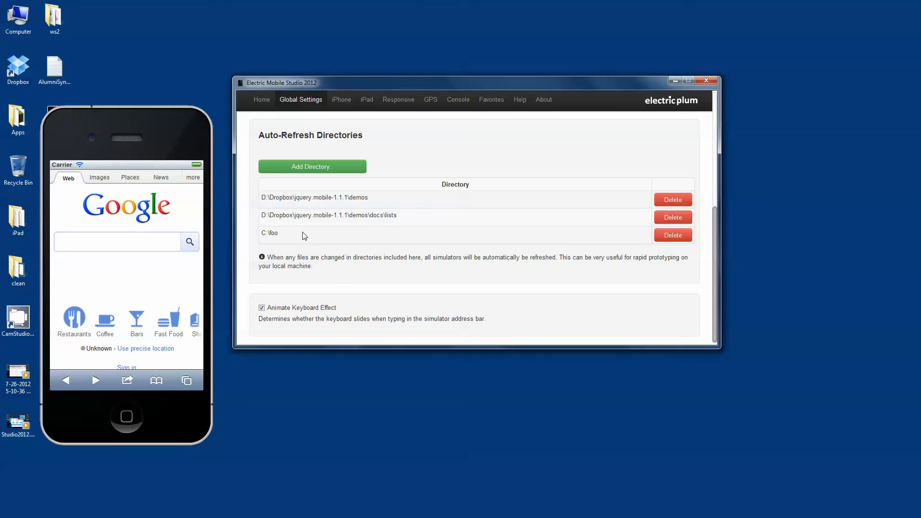
mouse_move(316, 243)
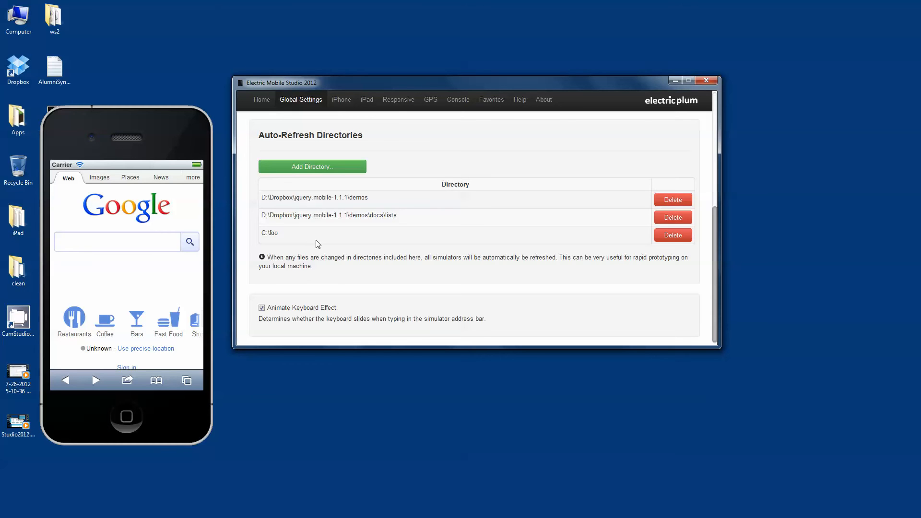
mouse_move(324, 240)
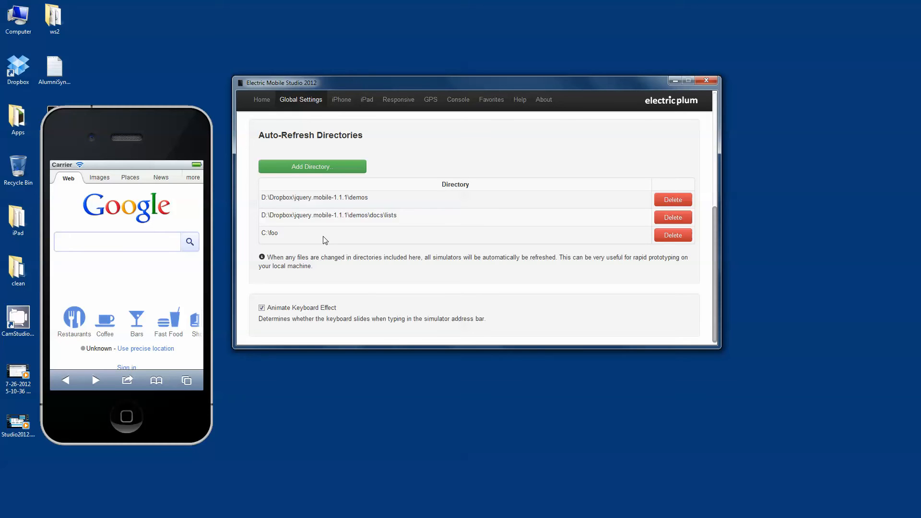
mouse_move(340, 99)
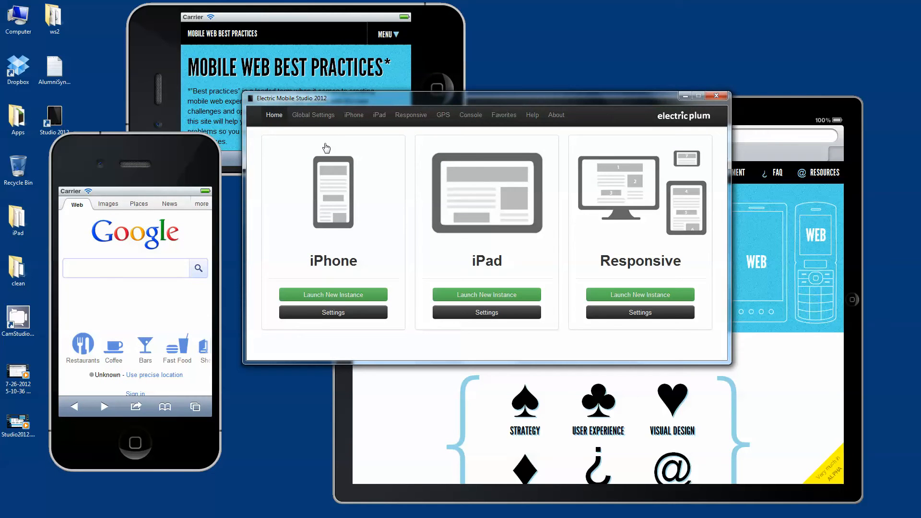
Review the Favorites list and cancel the Add Favorite dialog without saving
click(503, 114)
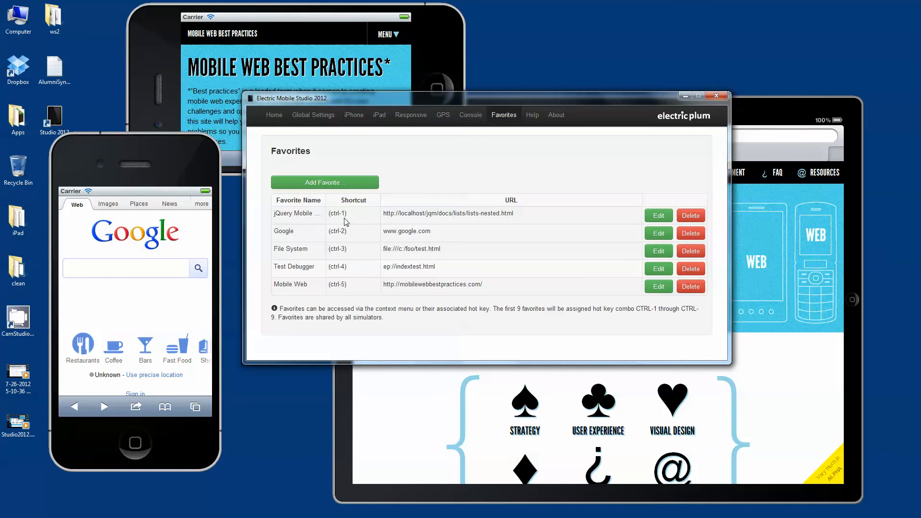
mouse_move(357, 193)
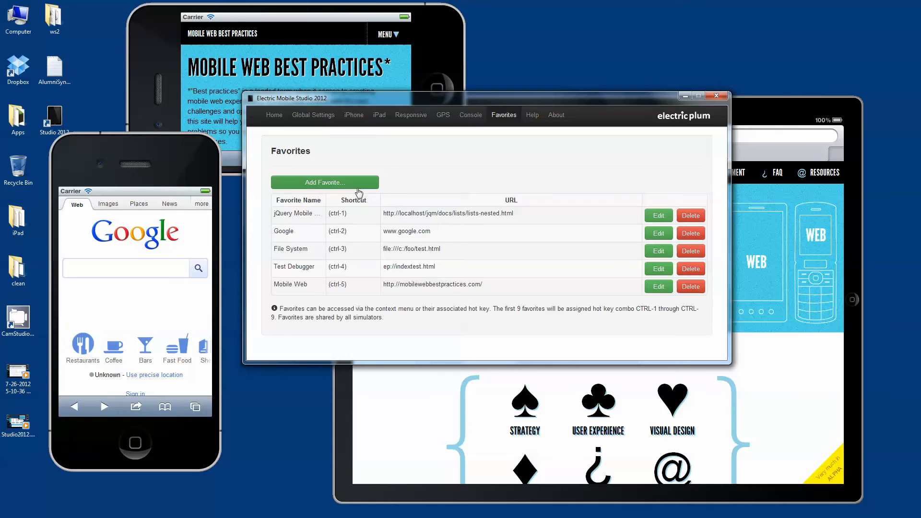
click(324, 182)
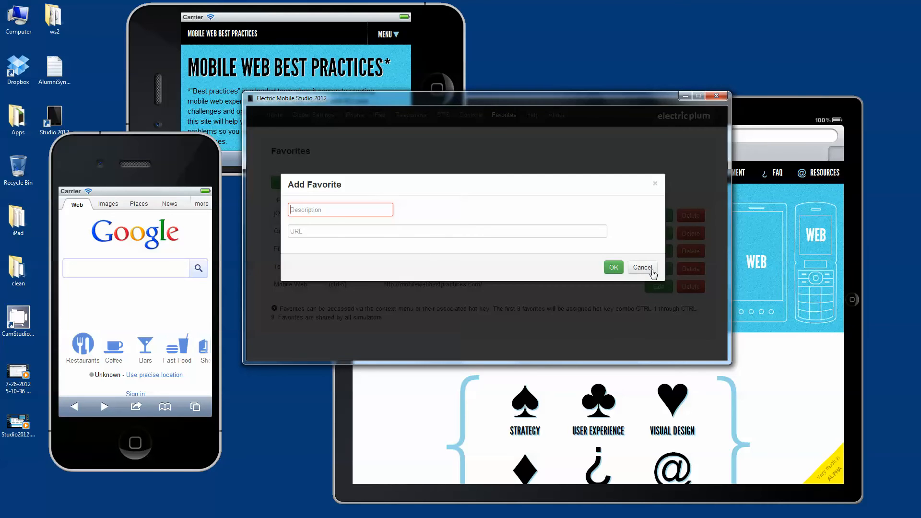
click(641, 268)
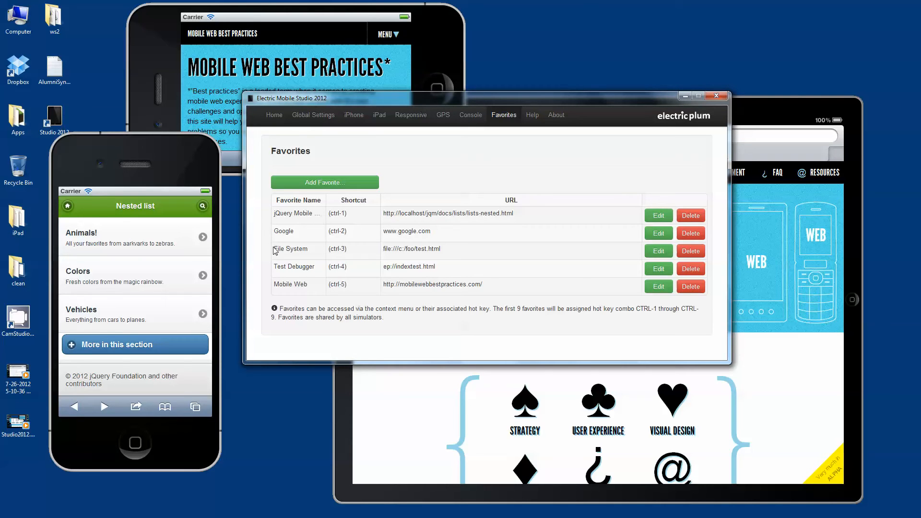
mouse_move(316, 253)
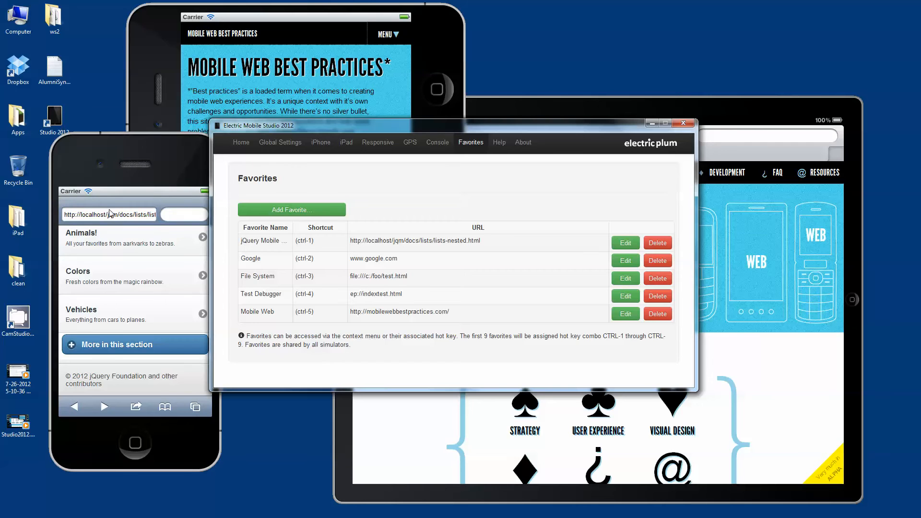
Show the iPhone simulator's keyboard, then view Animate Keyboard Effect in Global Settings
click(109, 214)
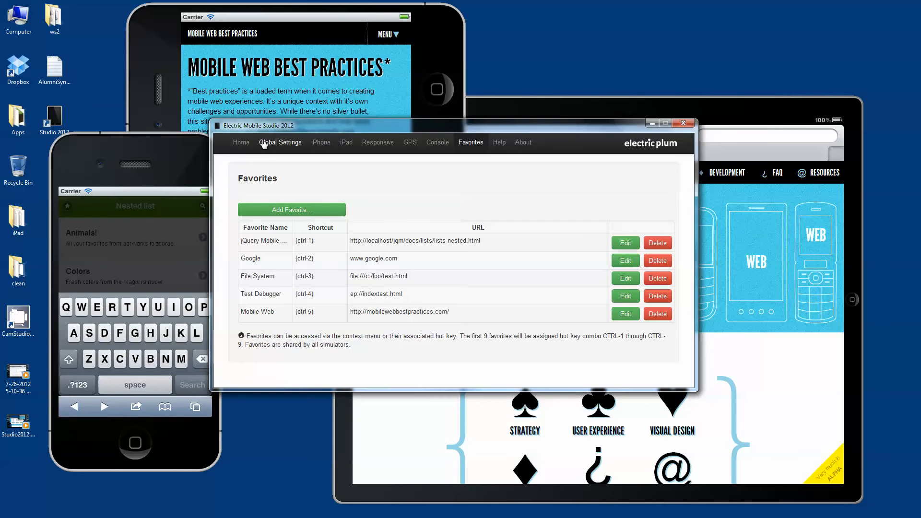
click(277, 141)
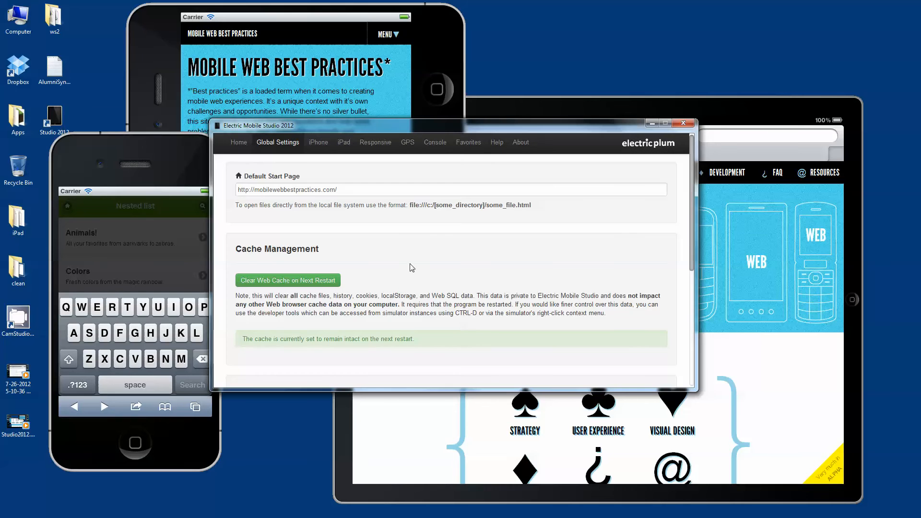
scroll(down, 3)
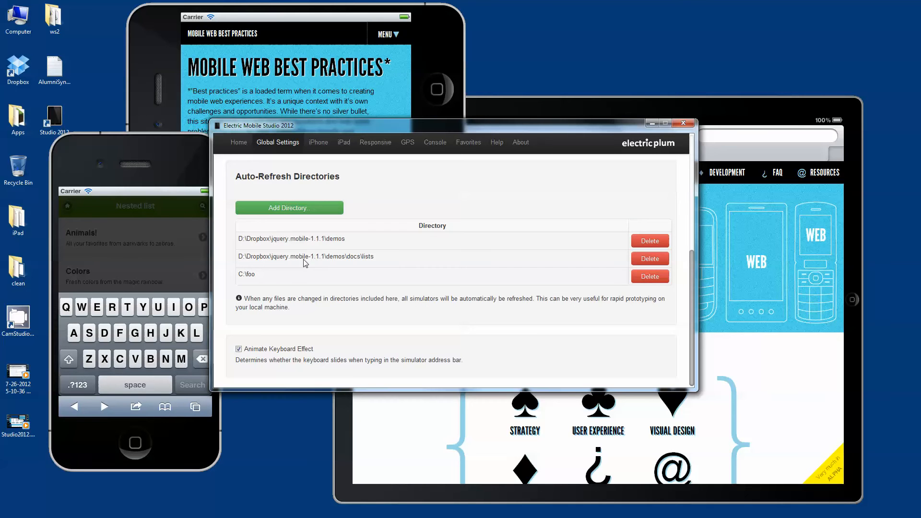
mouse_move(428, 162)
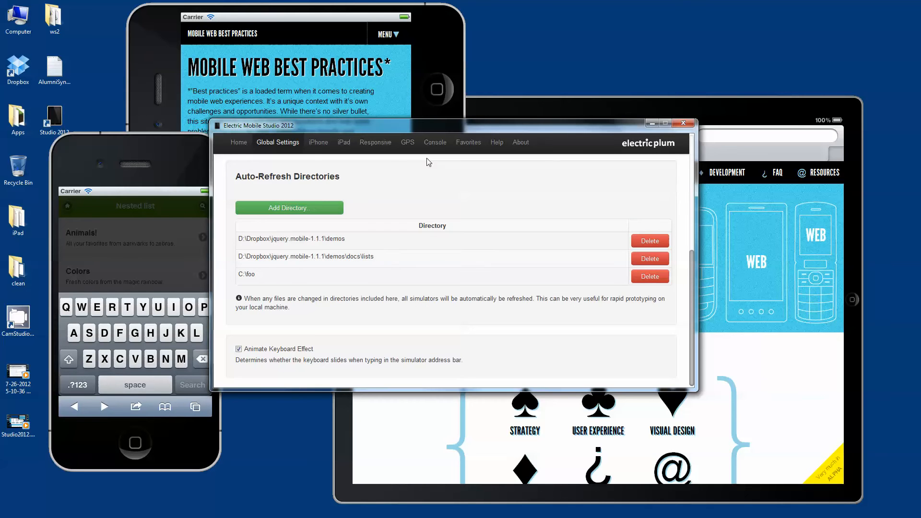
mouse_move(326, 221)
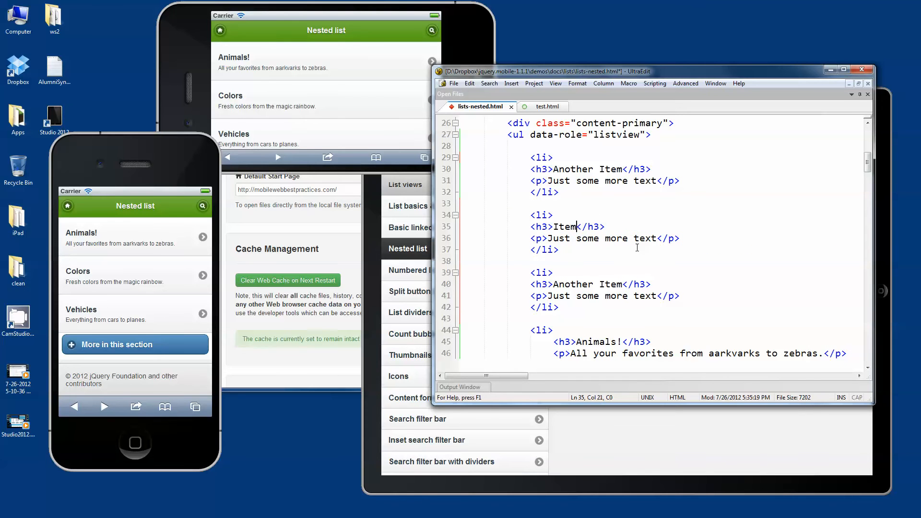
Rename the list item headings in lists-nested.html to Item 2
text(2)
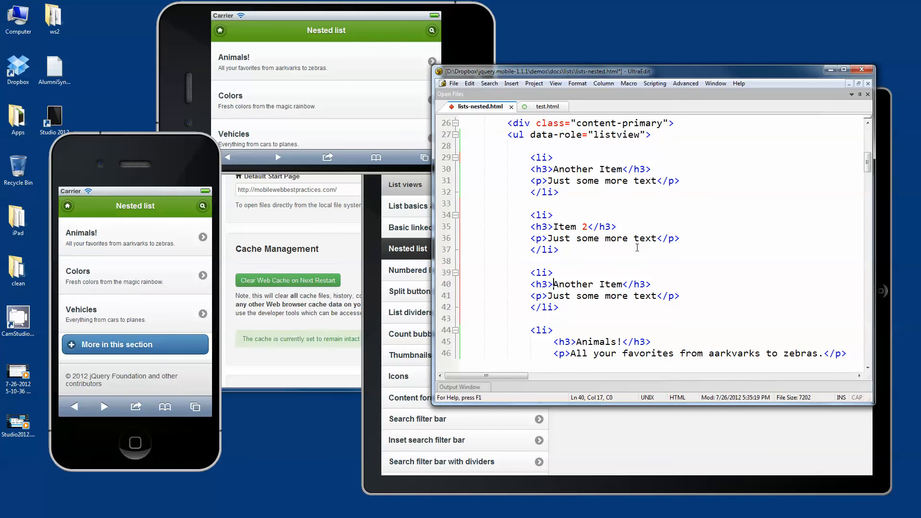
double_click(583, 284)
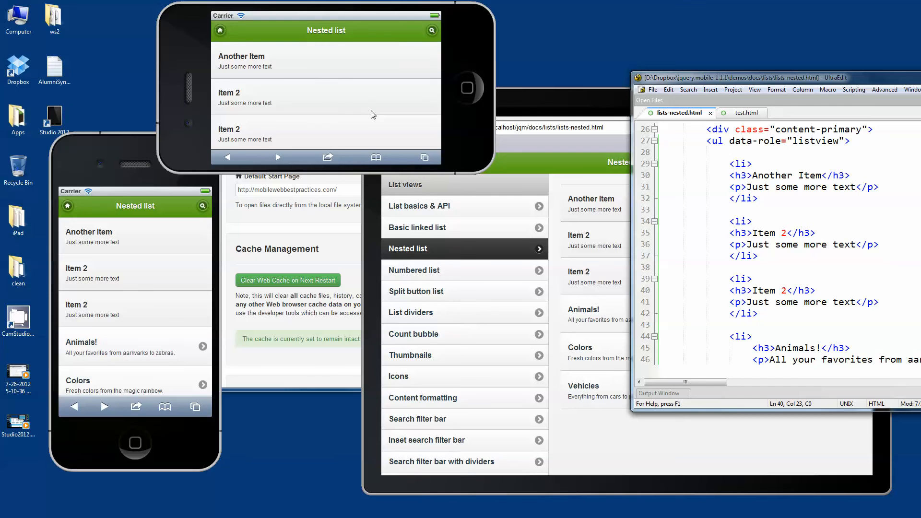
mouse_move(335, 106)
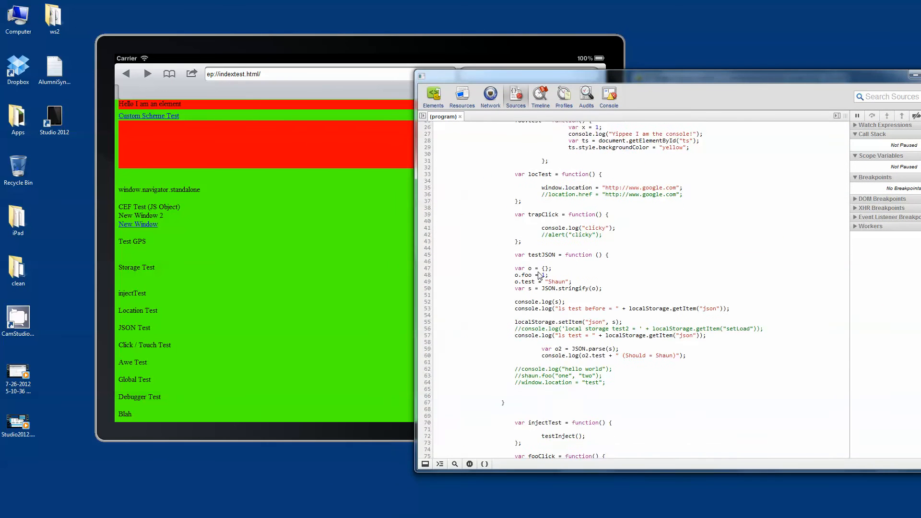
Breakpoint the geolocation check at line 127, let it pause in the geo function, then resume
scroll(down, 3)
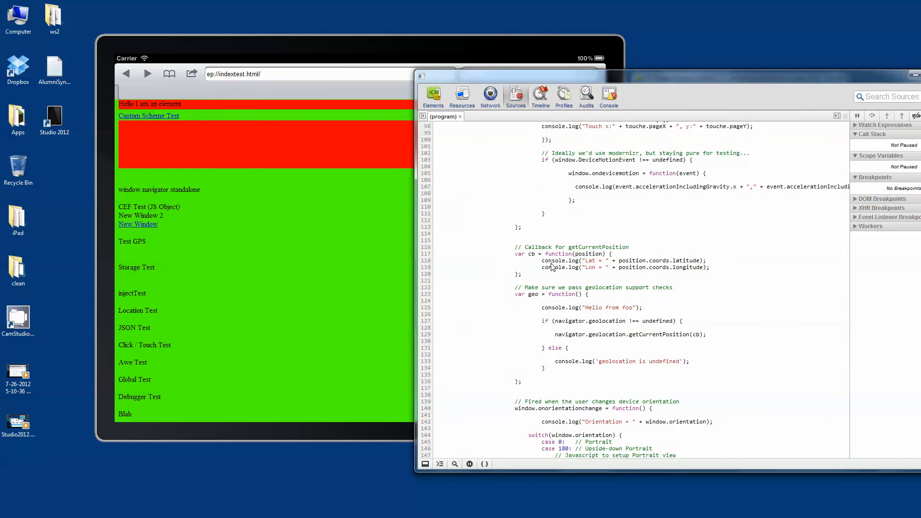
scroll(down, 3)
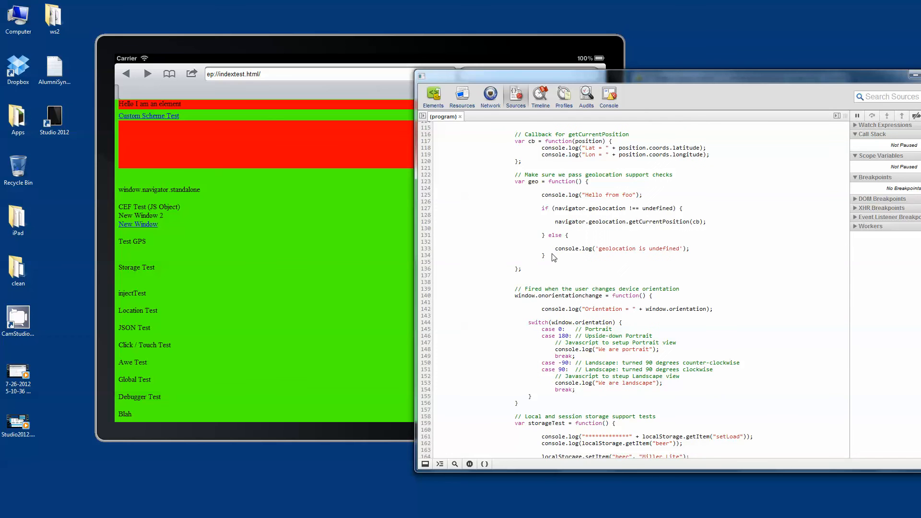
scroll(down, 3)
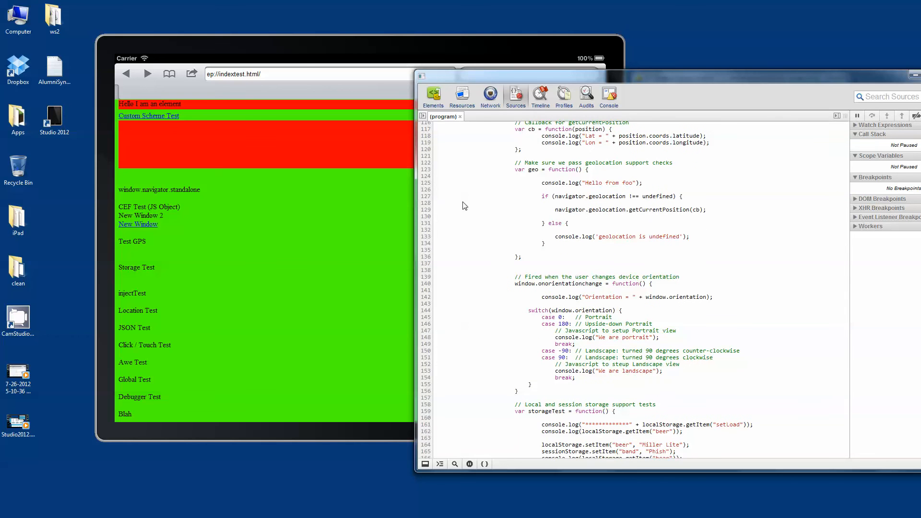
click(425, 195)
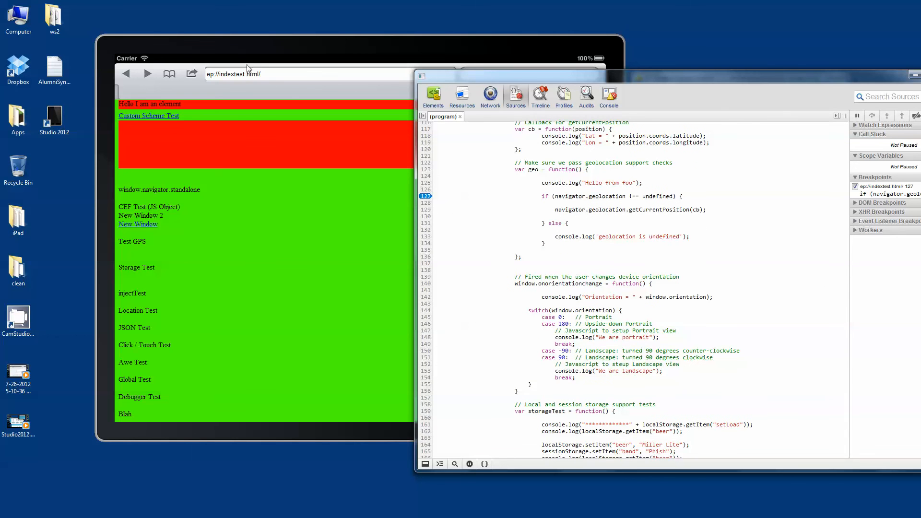
mouse_move(260, 55)
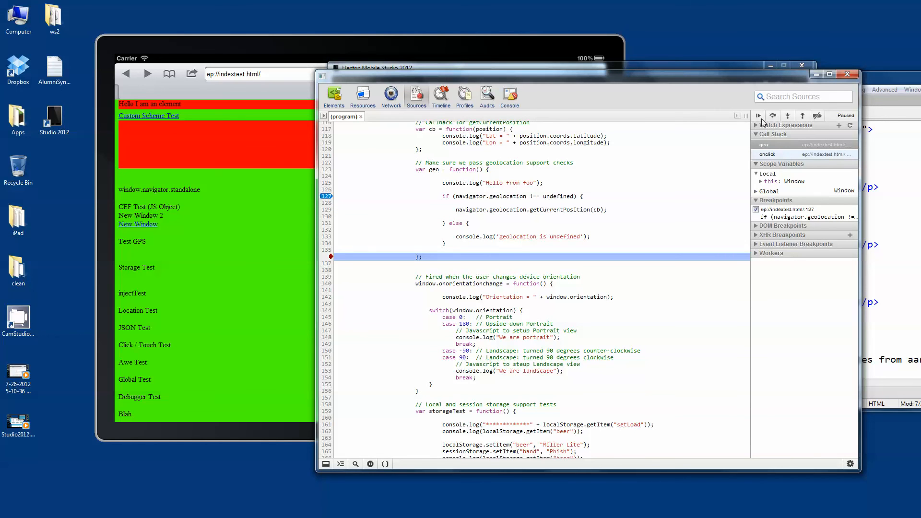
click(758, 115)
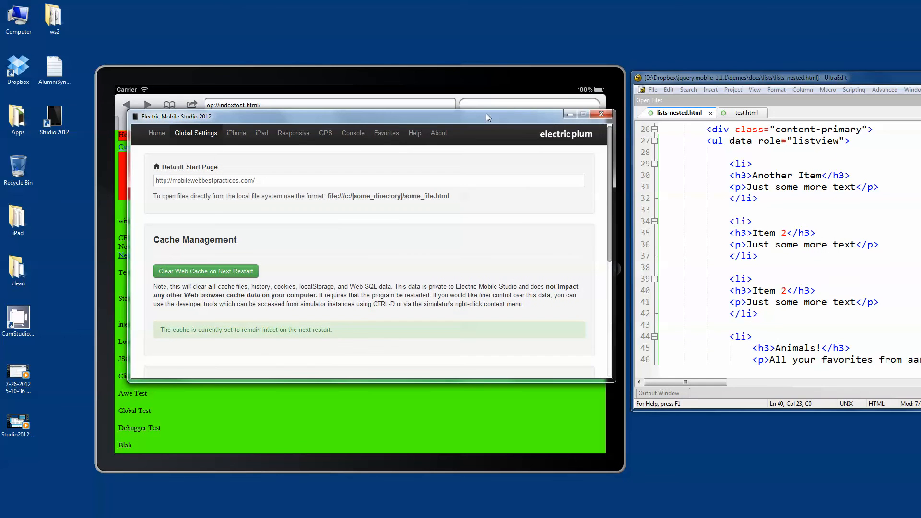
Show the GPS map with the position pinned in downtown Boston at 42.3536, -71.0639
click(325, 132)
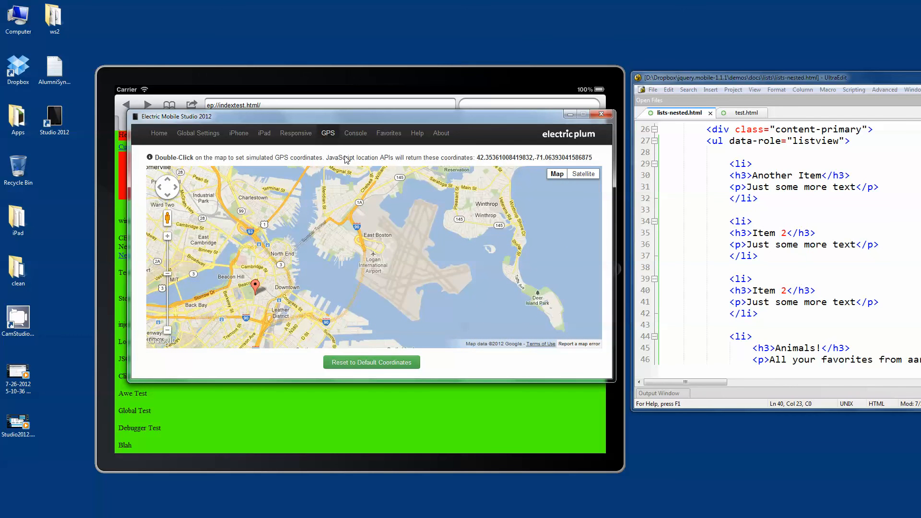
click(603, 114)
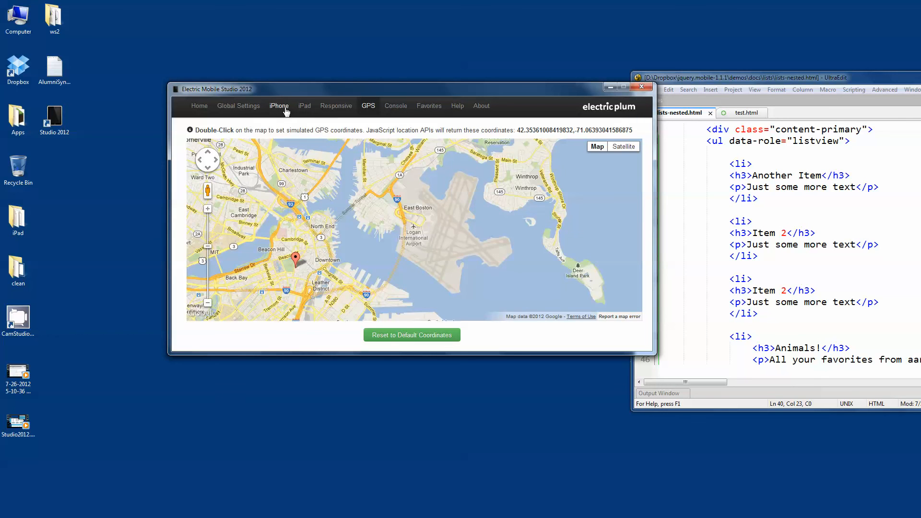
Load maps.google.com in a new iPad simulator and locate the device at Boston Common
click(301, 105)
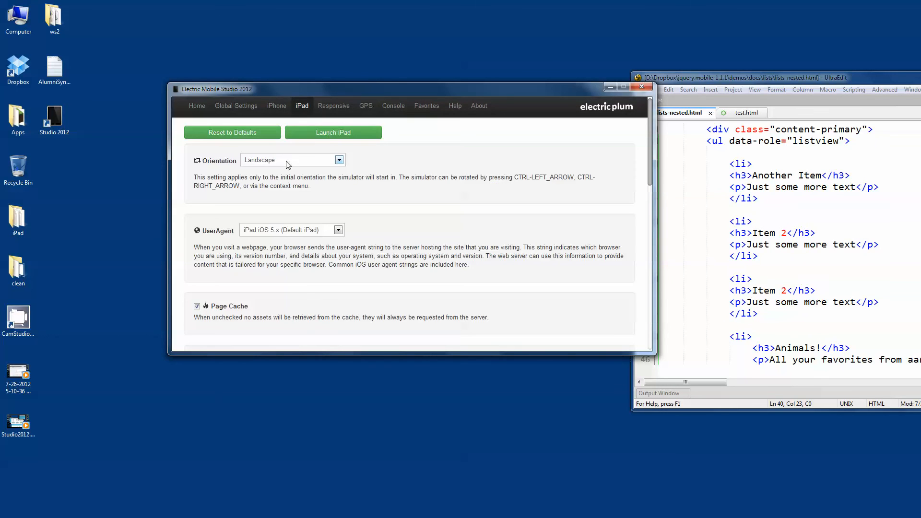
click(333, 132)
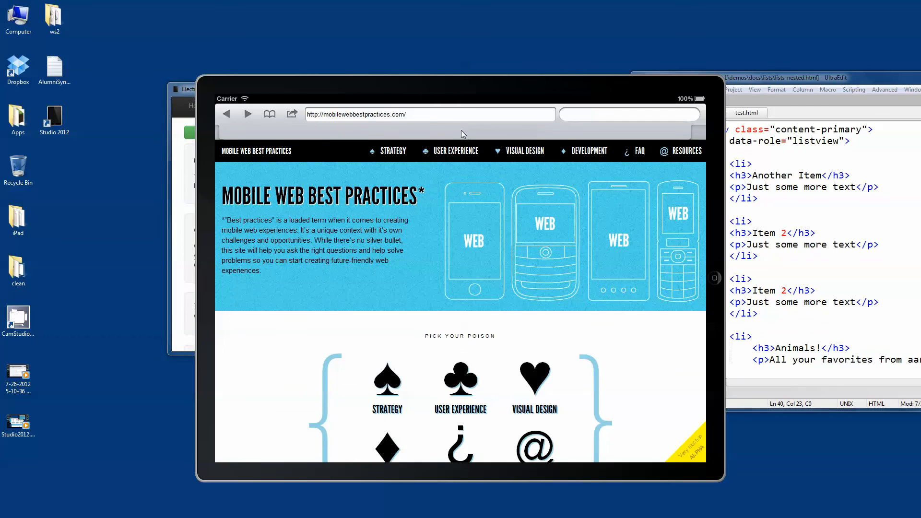
text(maps.)
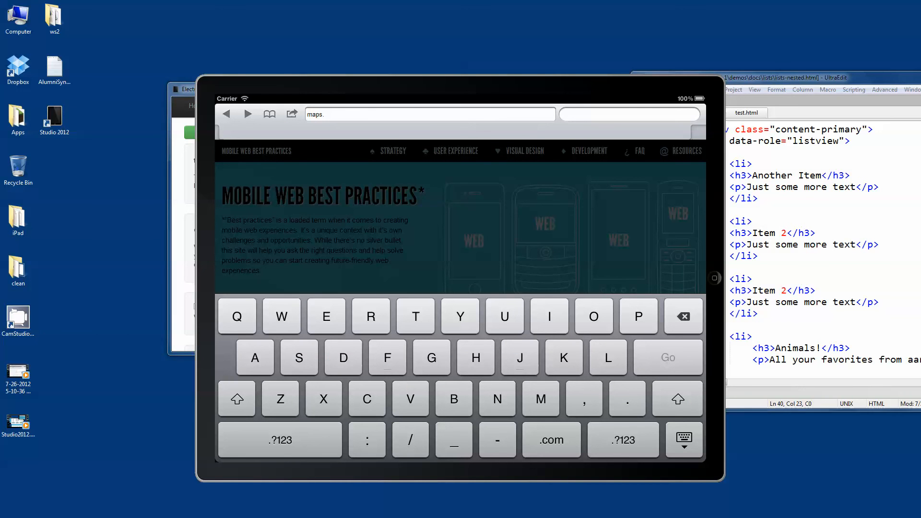
text(goog)
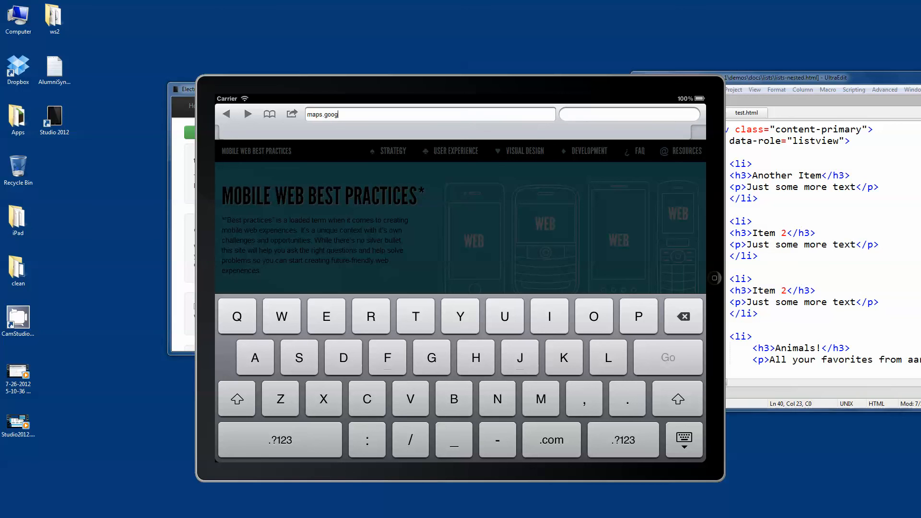
text(le.com/)
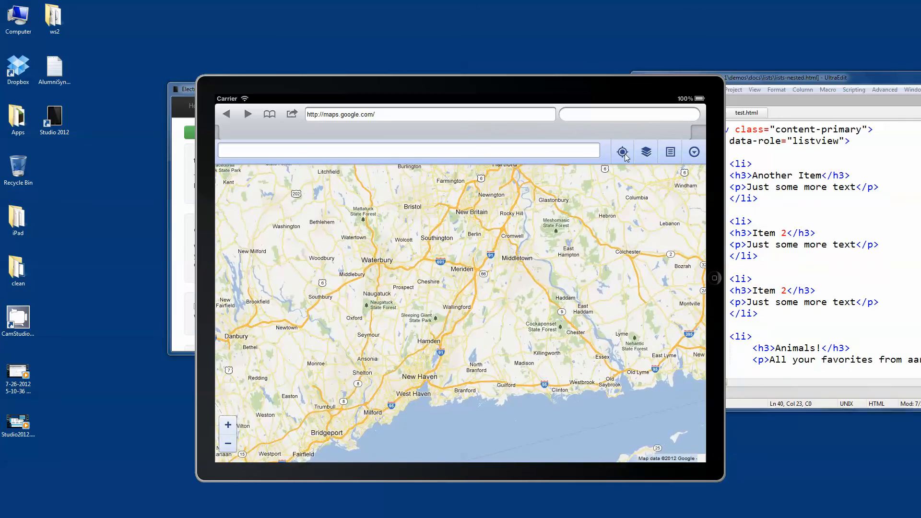
click(621, 151)
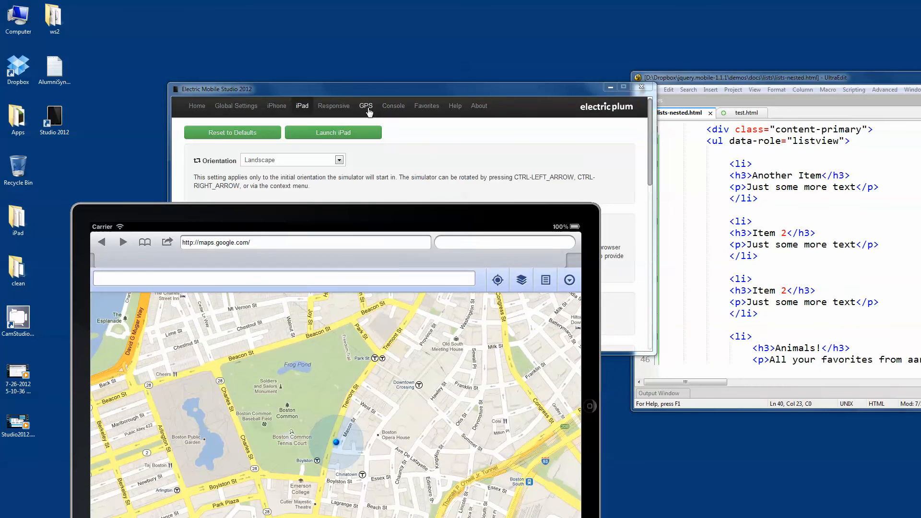
Review the simulated GPS location and the JavaScript console output
click(366, 106)
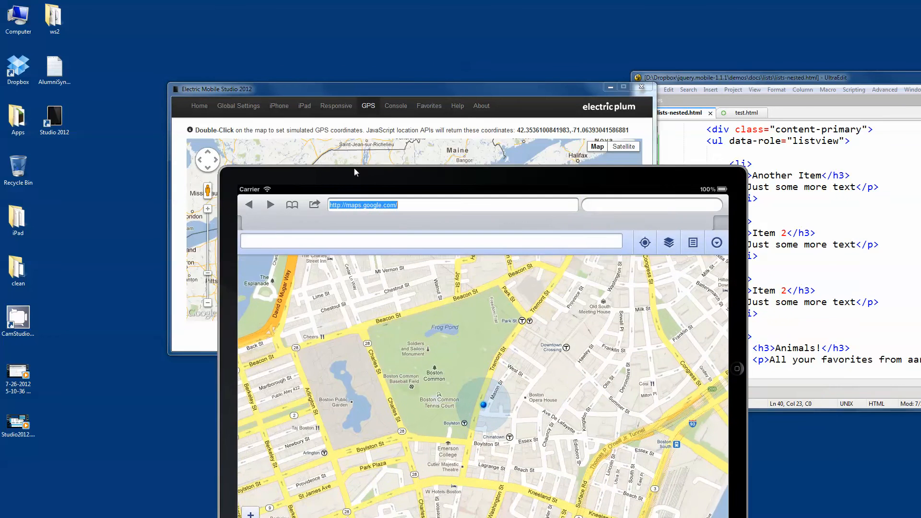
click(395, 106)
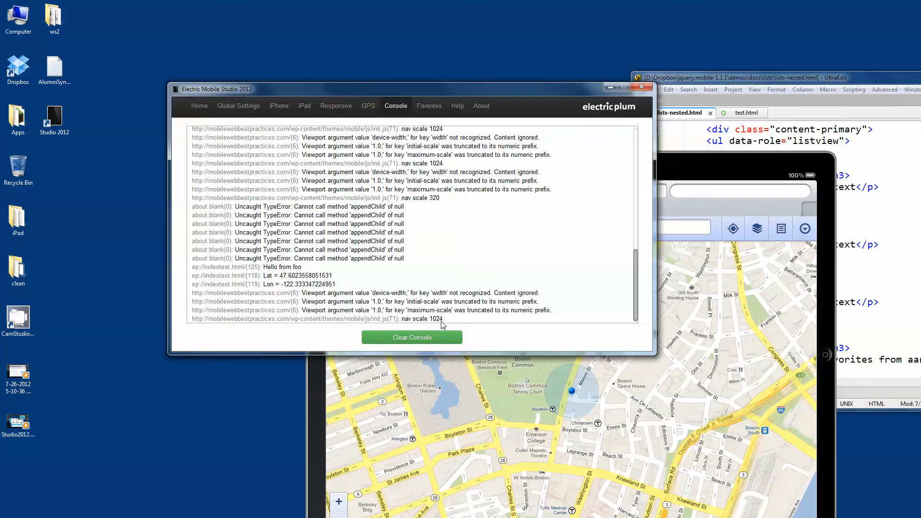
Clear the console's logged messages twice and return to the studio home page
click(411, 337)
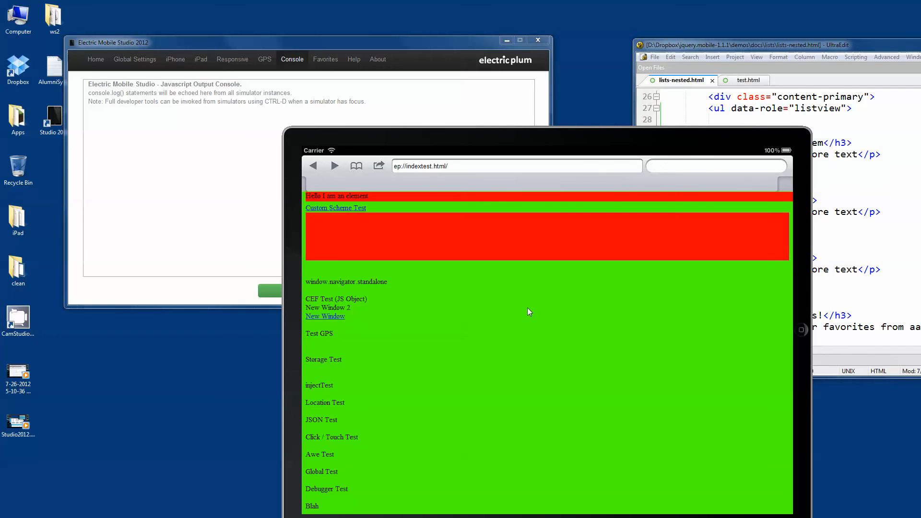
mouse_move(464, 137)
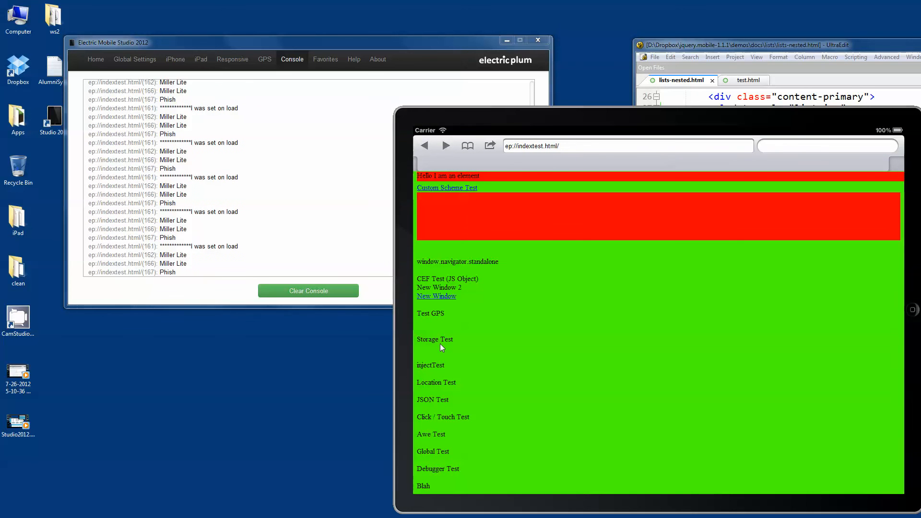
click(308, 290)
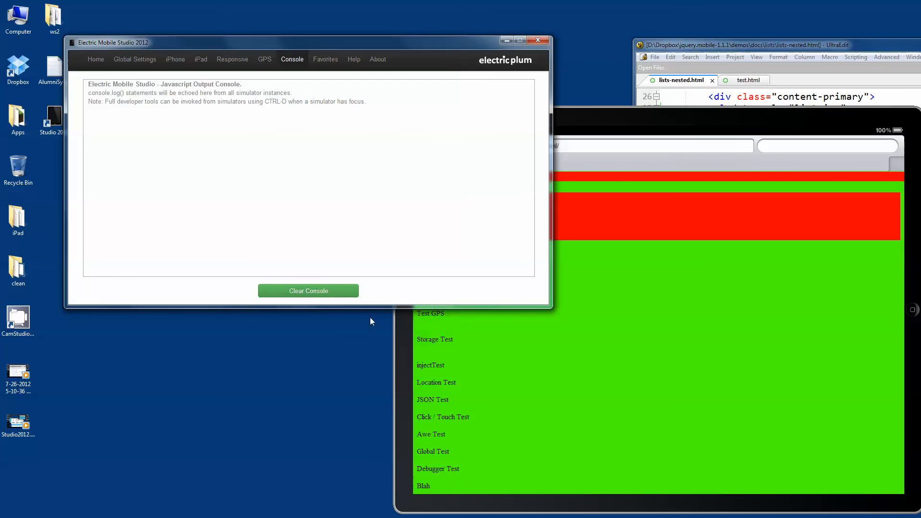
mouse_move(428, 281)
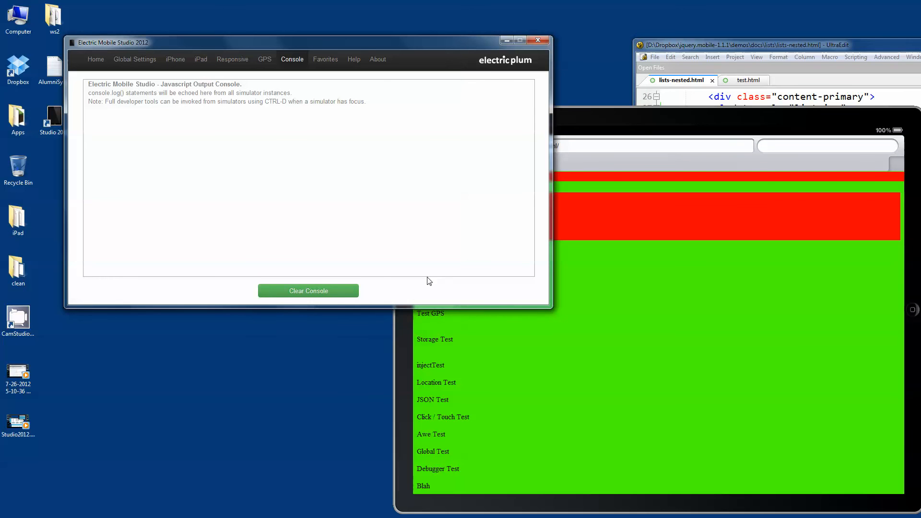
mouse_move(249, 57)
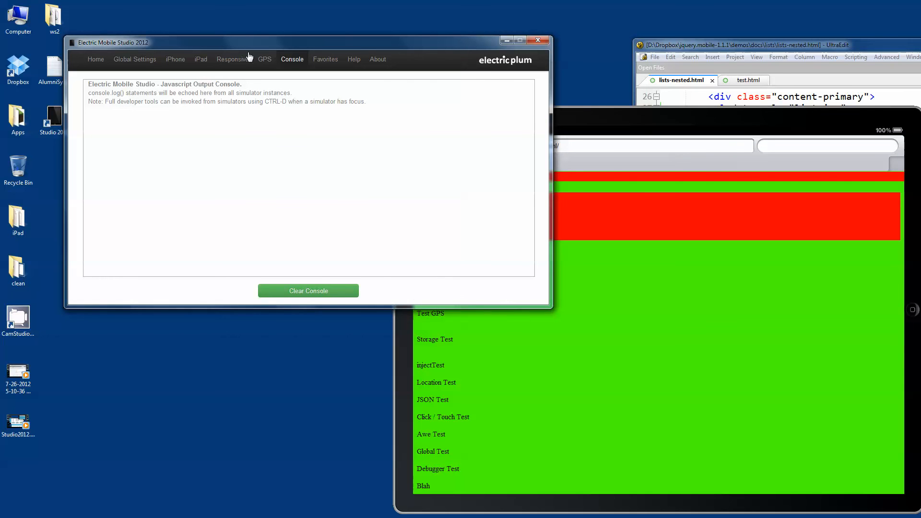
click(95, 59)
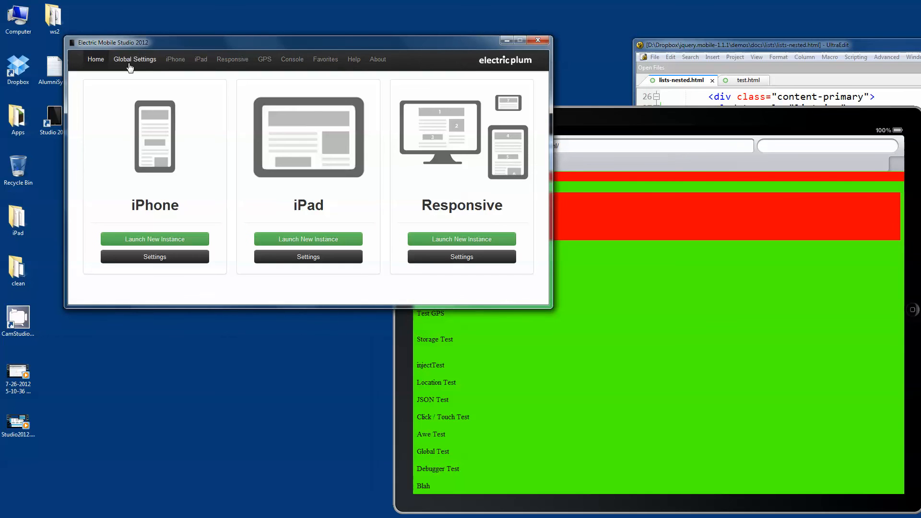
In Global Settings, confirm Clear Web Cache on Next Restart and restart the studio
click(134, 58)
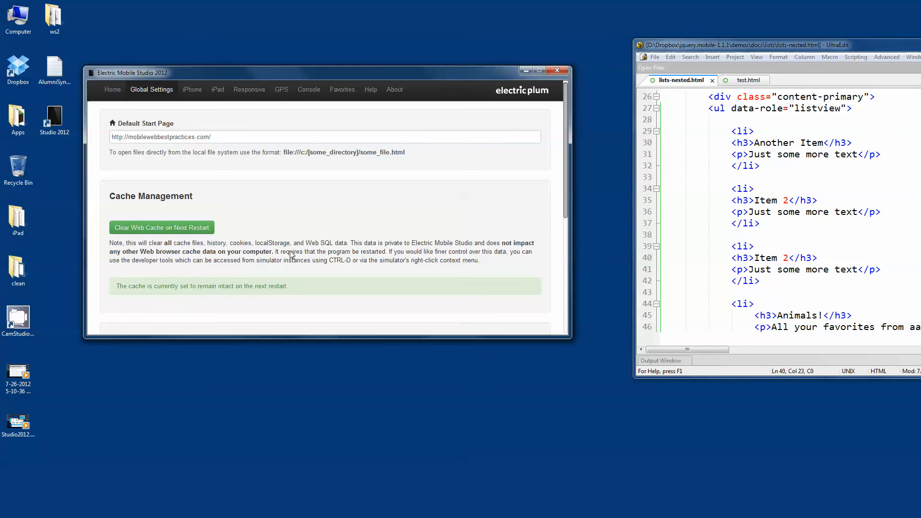
scroll(down, 3)
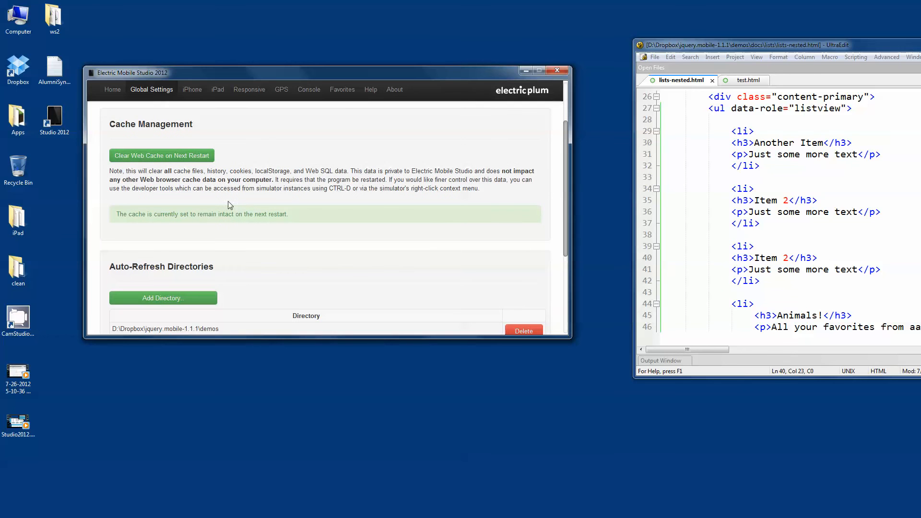
click(161, 156)
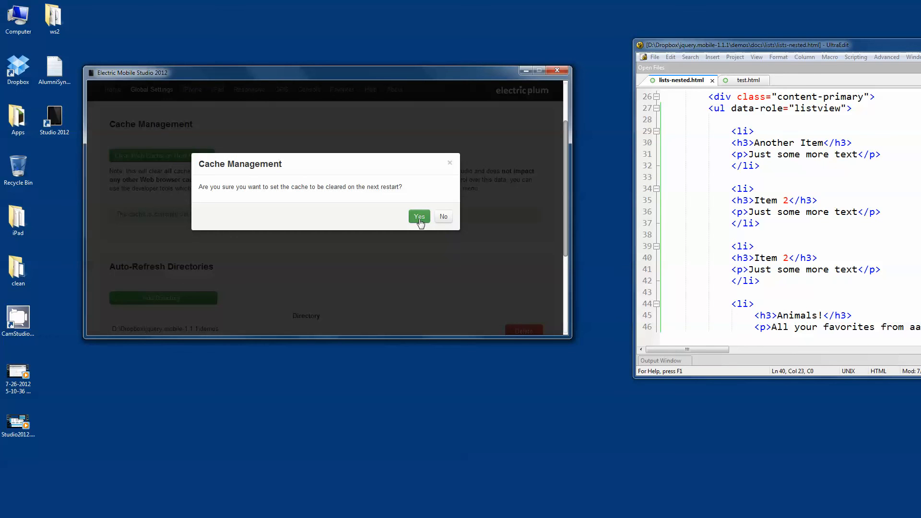
click(419, 216)
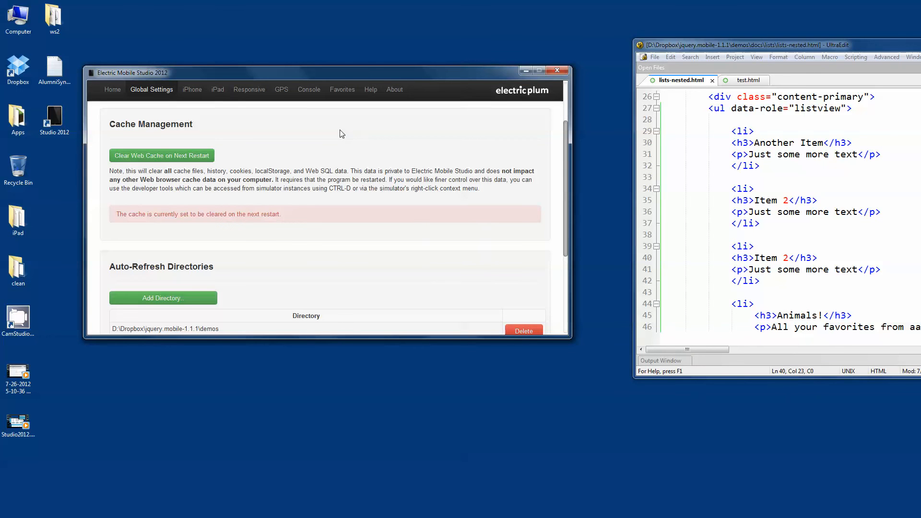
drag(130, 72, 216, 119)
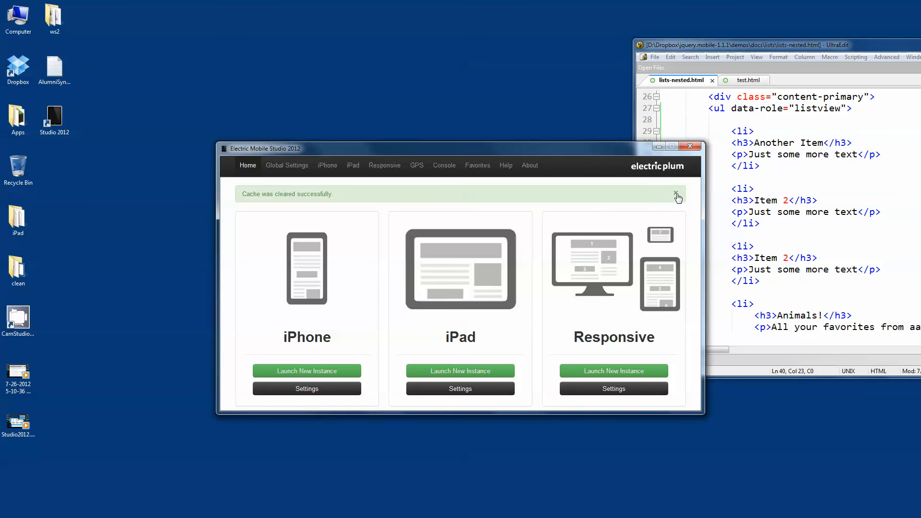
Browse the Favorites list, cancel the Add Favorite form, and close the studio window
click(476, 165)
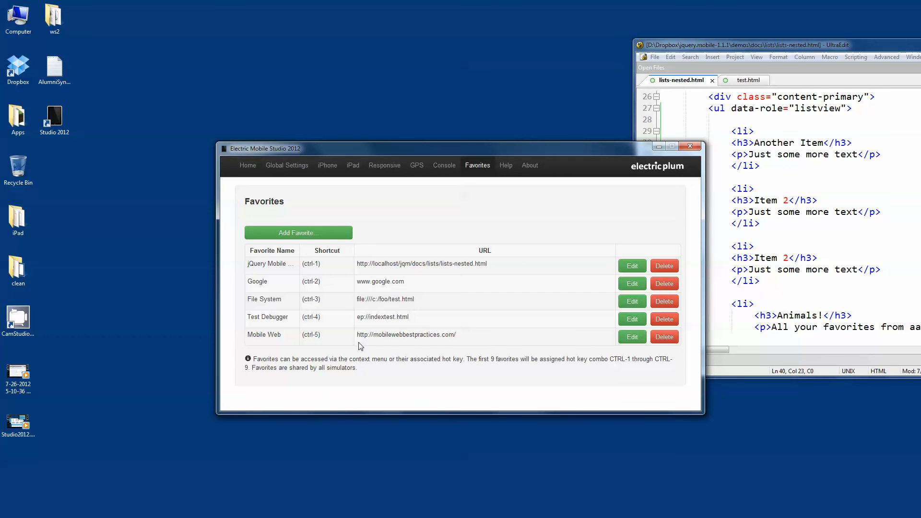
click(298, 233)
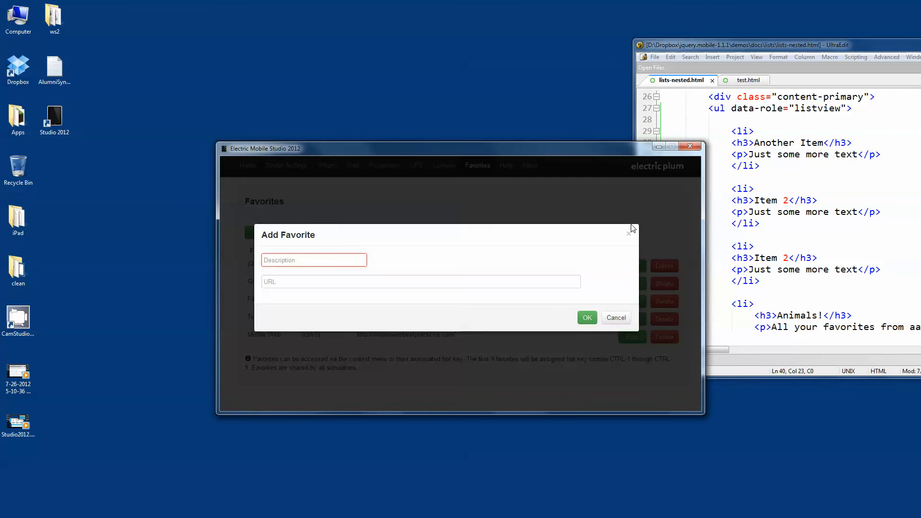
click(615, 318)
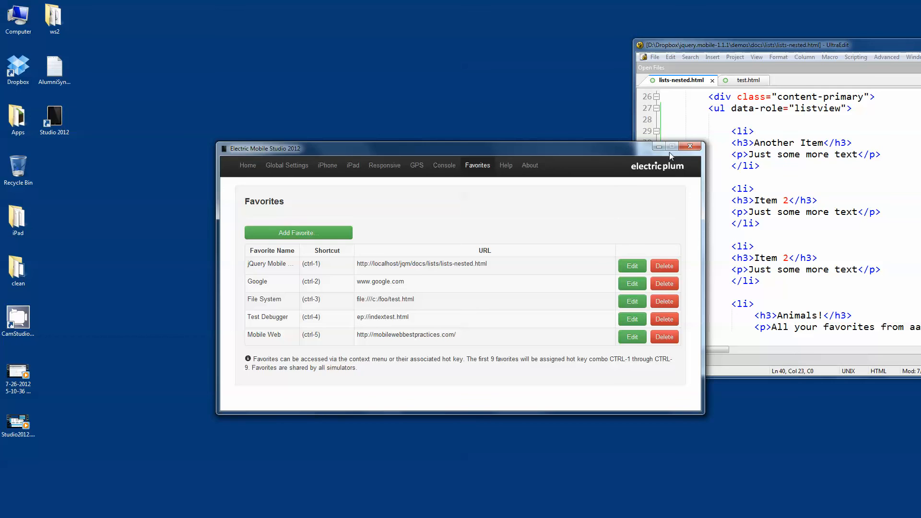
click(689, 146)
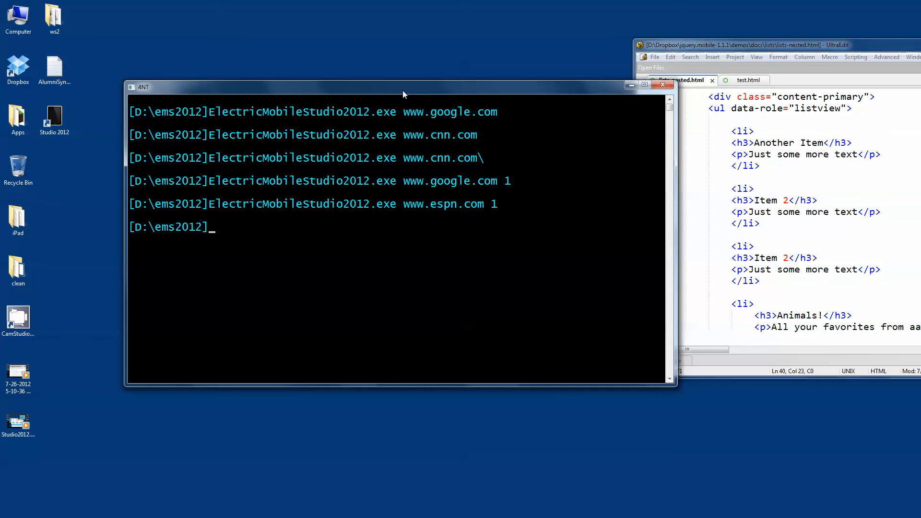
text(cl;)
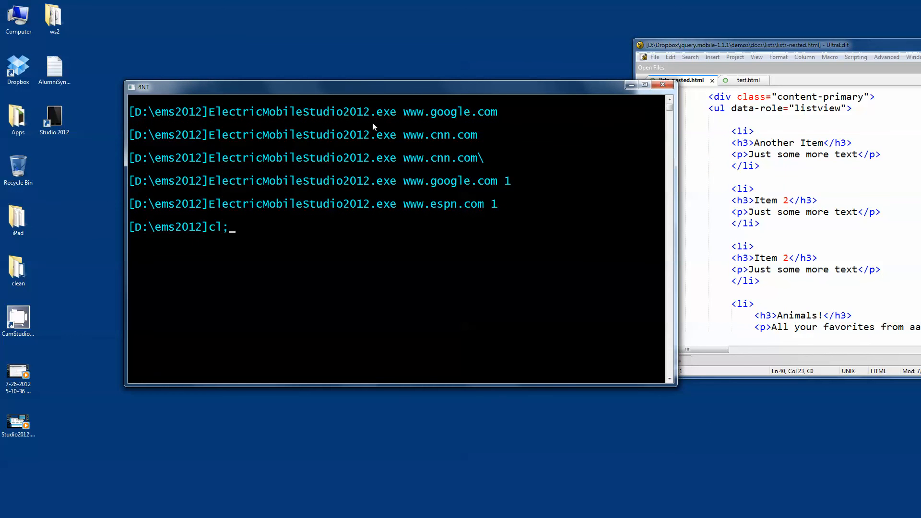
key(enter)
text(ElectricMobileStudio2012.exe www)
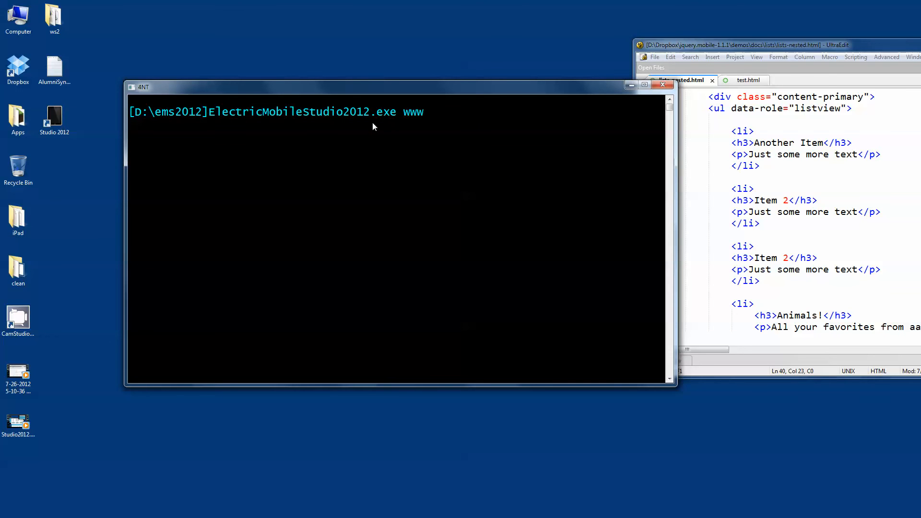
text(.google.com 1)
text(ElectricMobileStudio2012.exe www.espn.com 1)
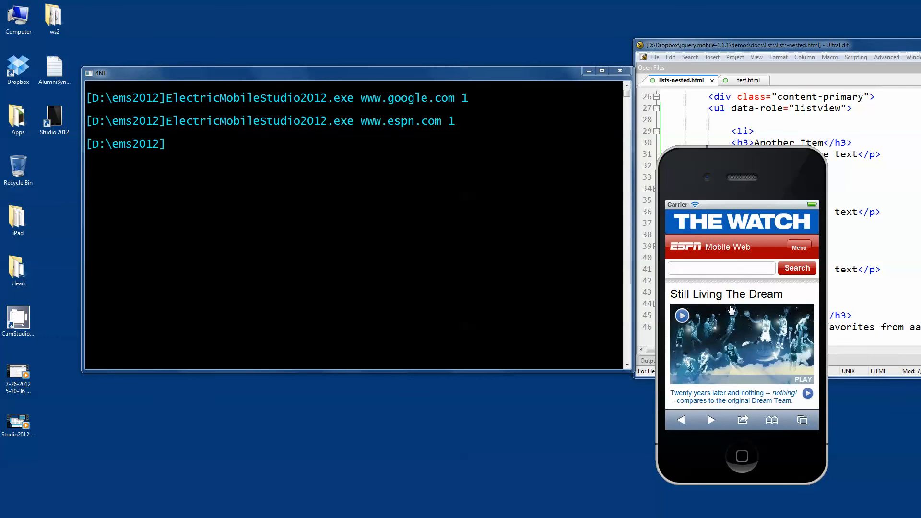
mouse_move(534, 272)
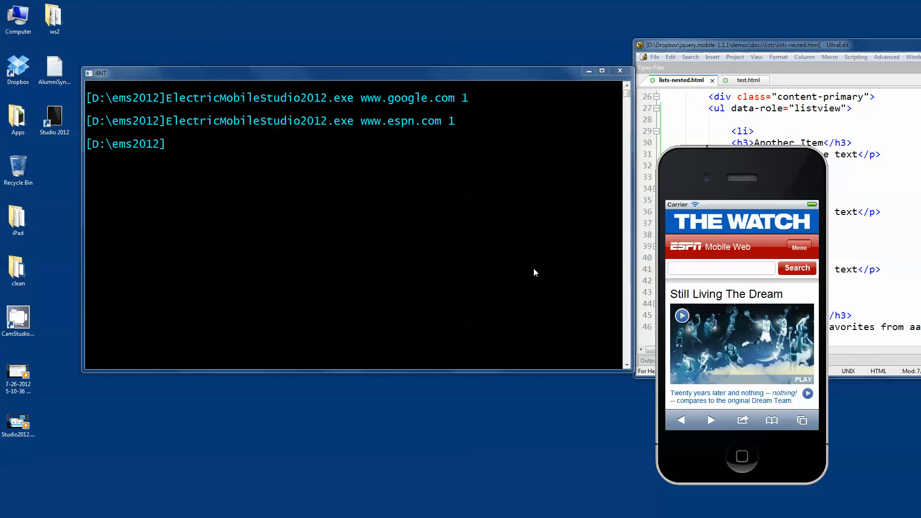
mouse_move(300, 266)
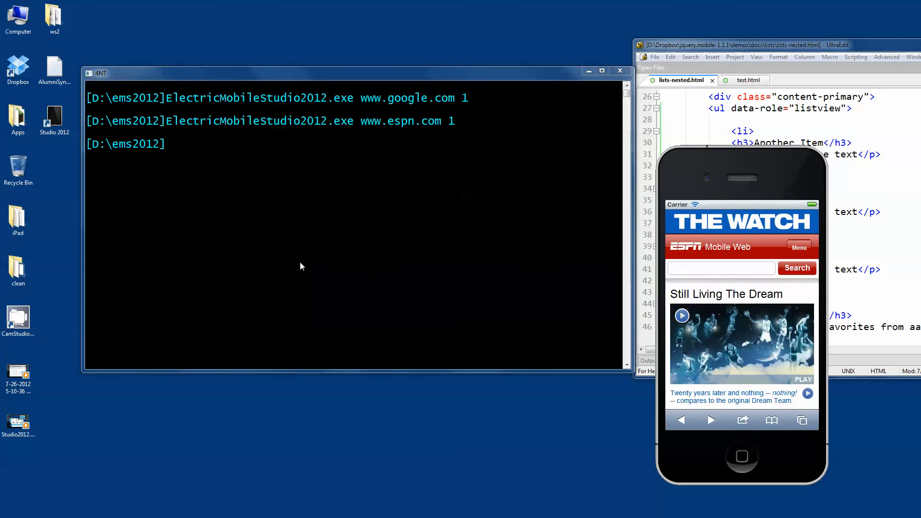